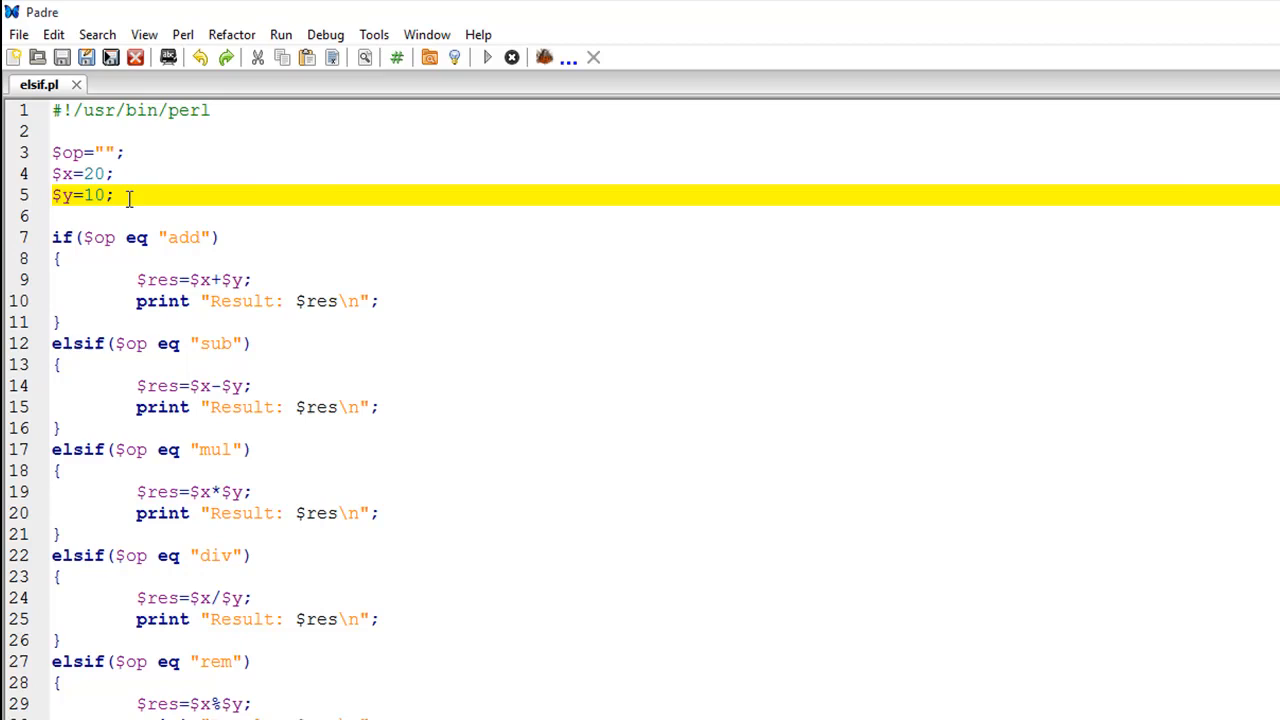
mouse_move(170, 178)
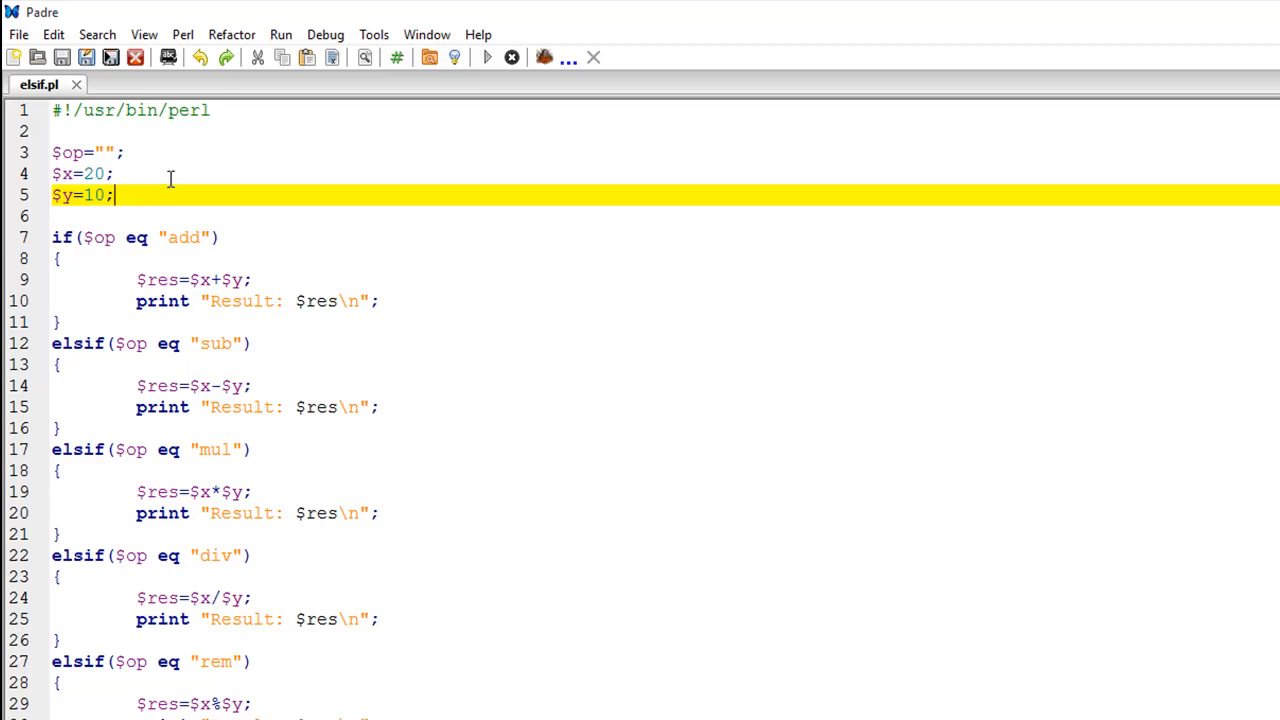
mouse_move(108, 152)
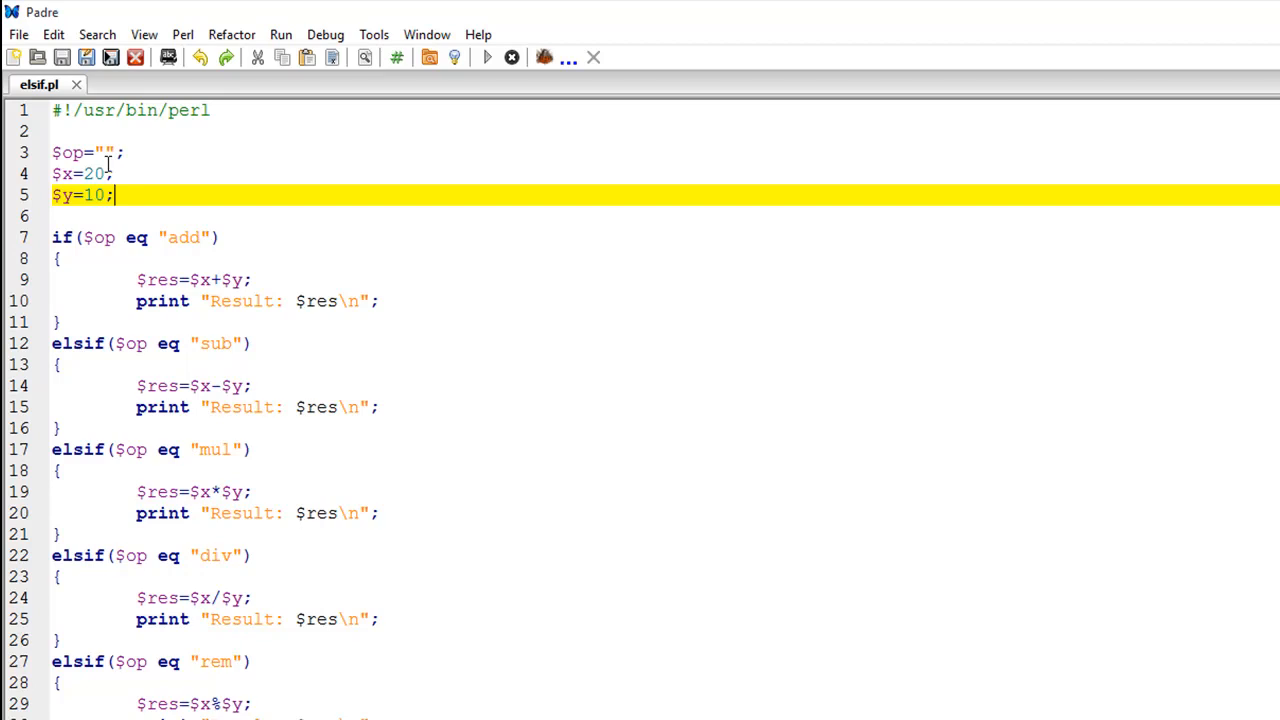
mouse_move(78, 195)
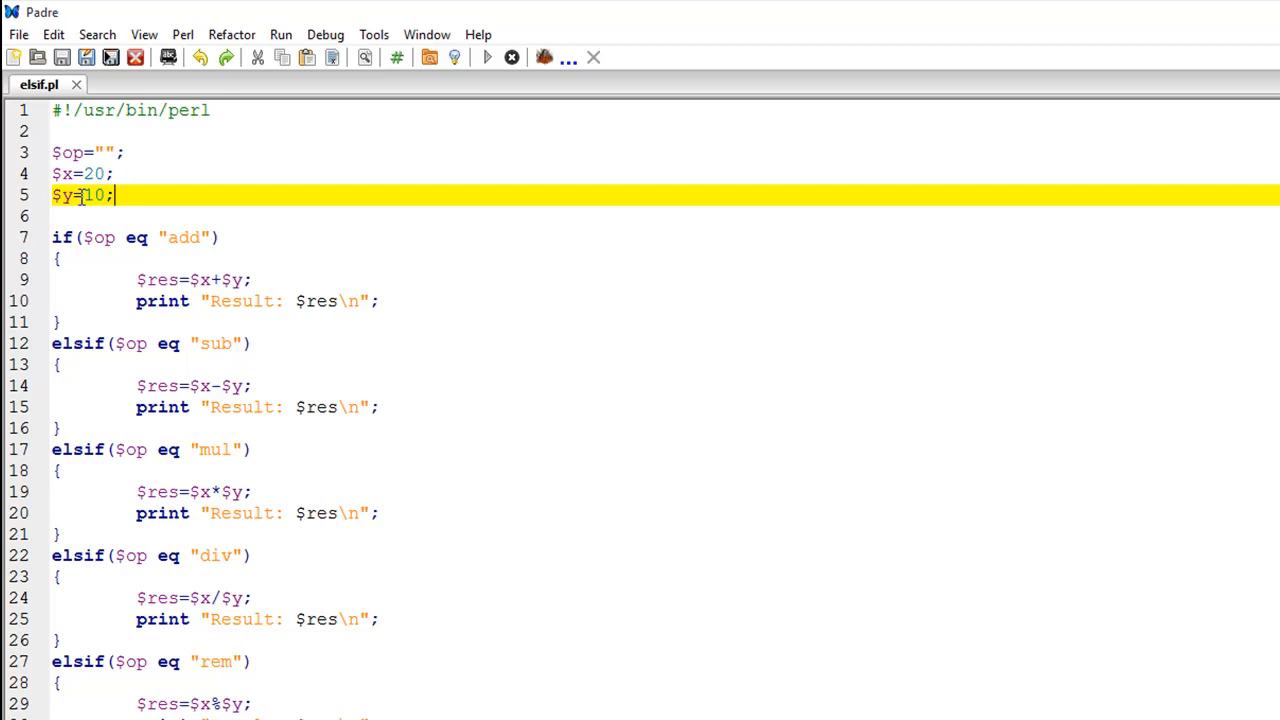
mouse_move(120, 237)
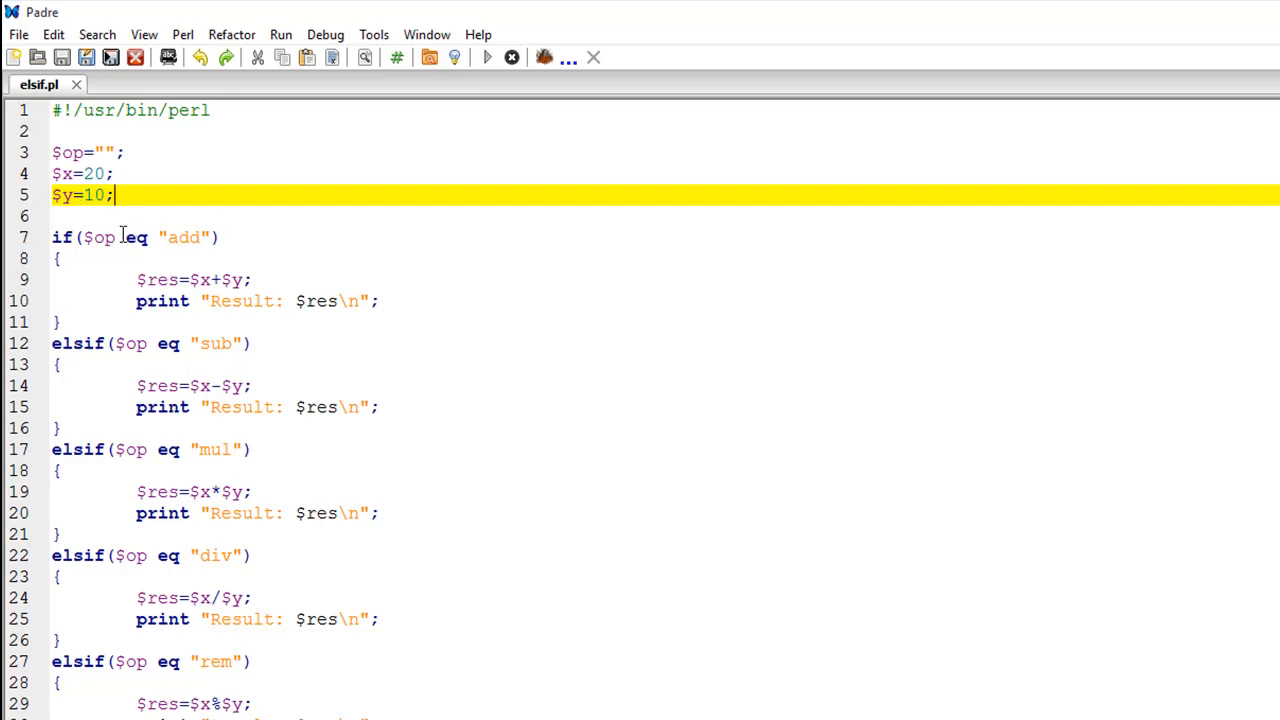
mouse_move(143, 249)
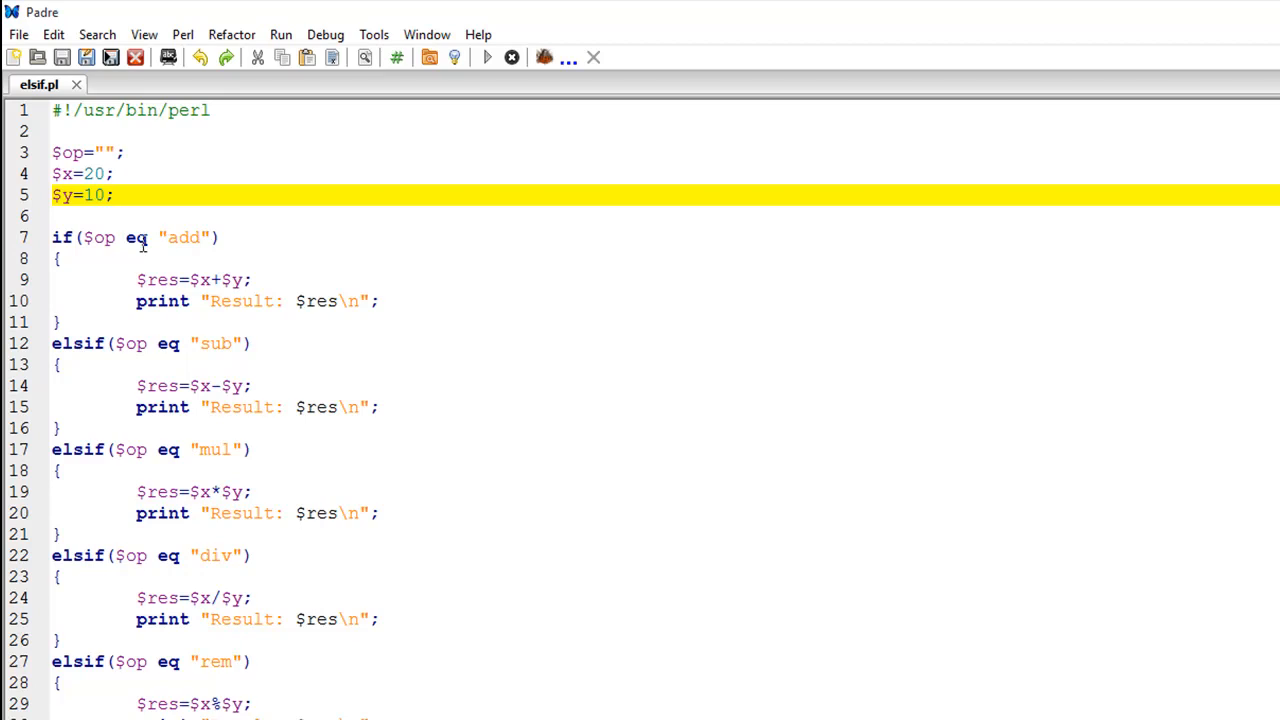
mouse_move(180, 258)
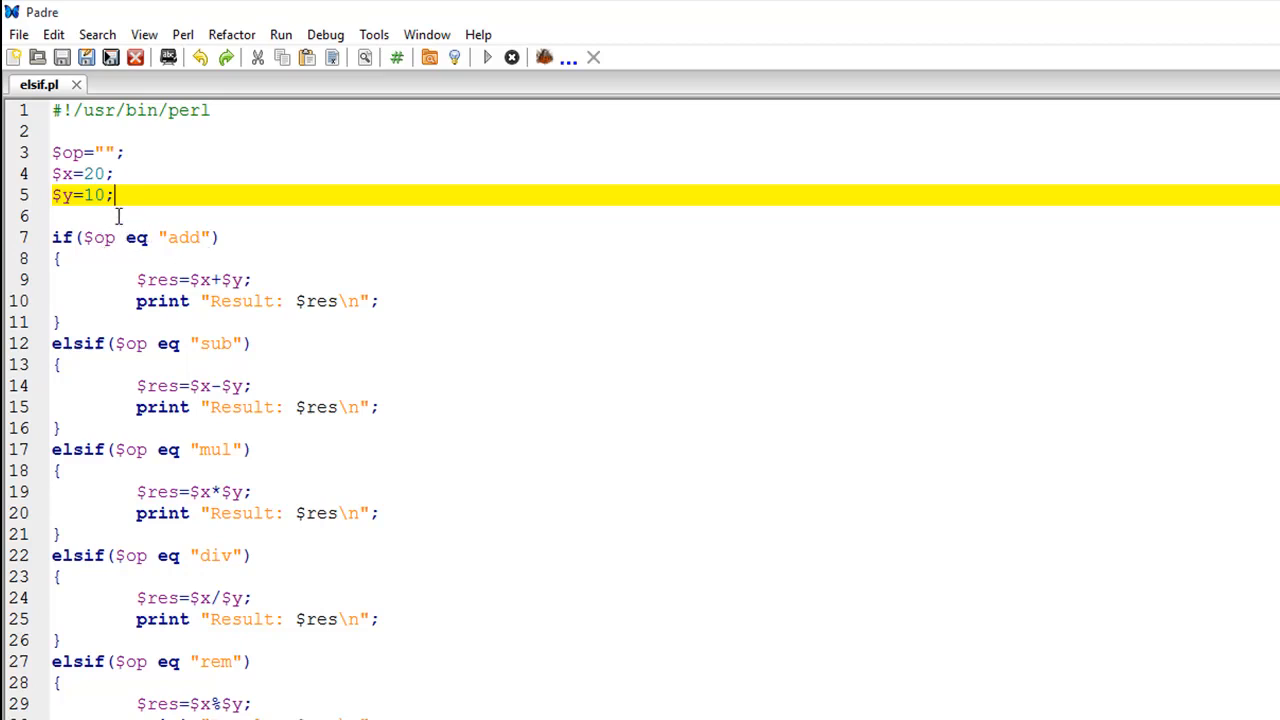
mouse_move(108, 237)
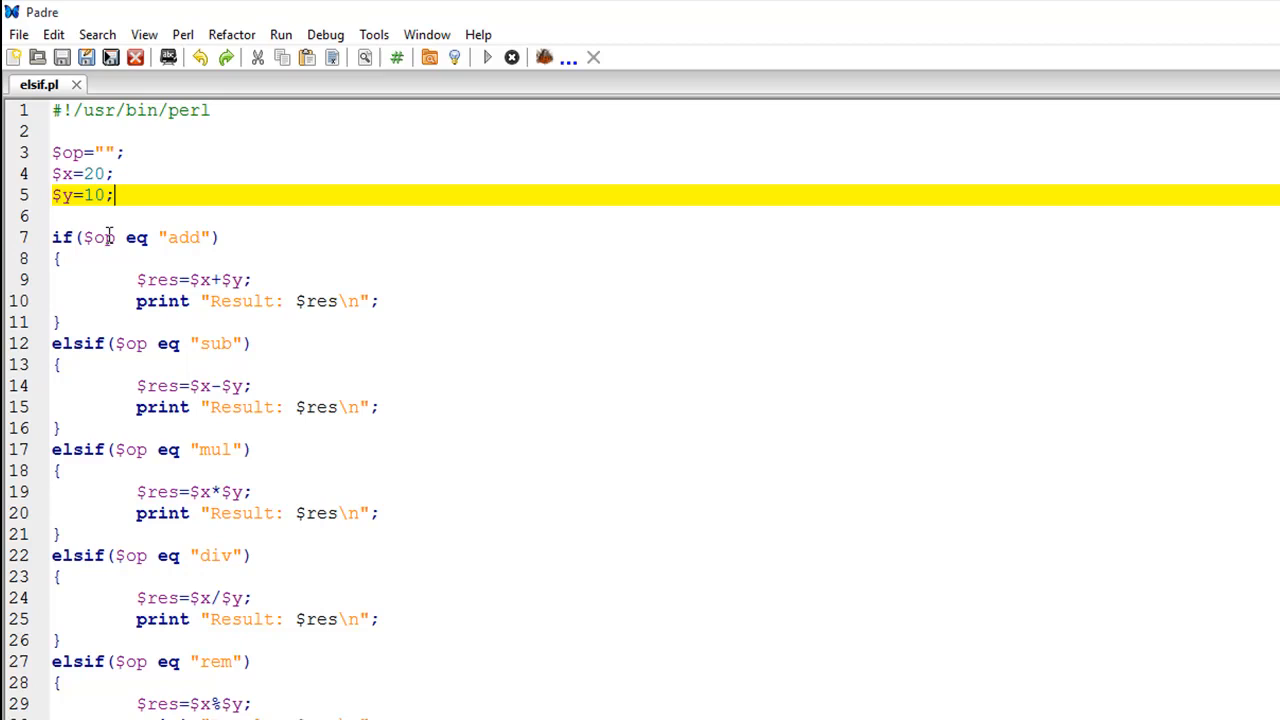
mouse_move(278, 281)
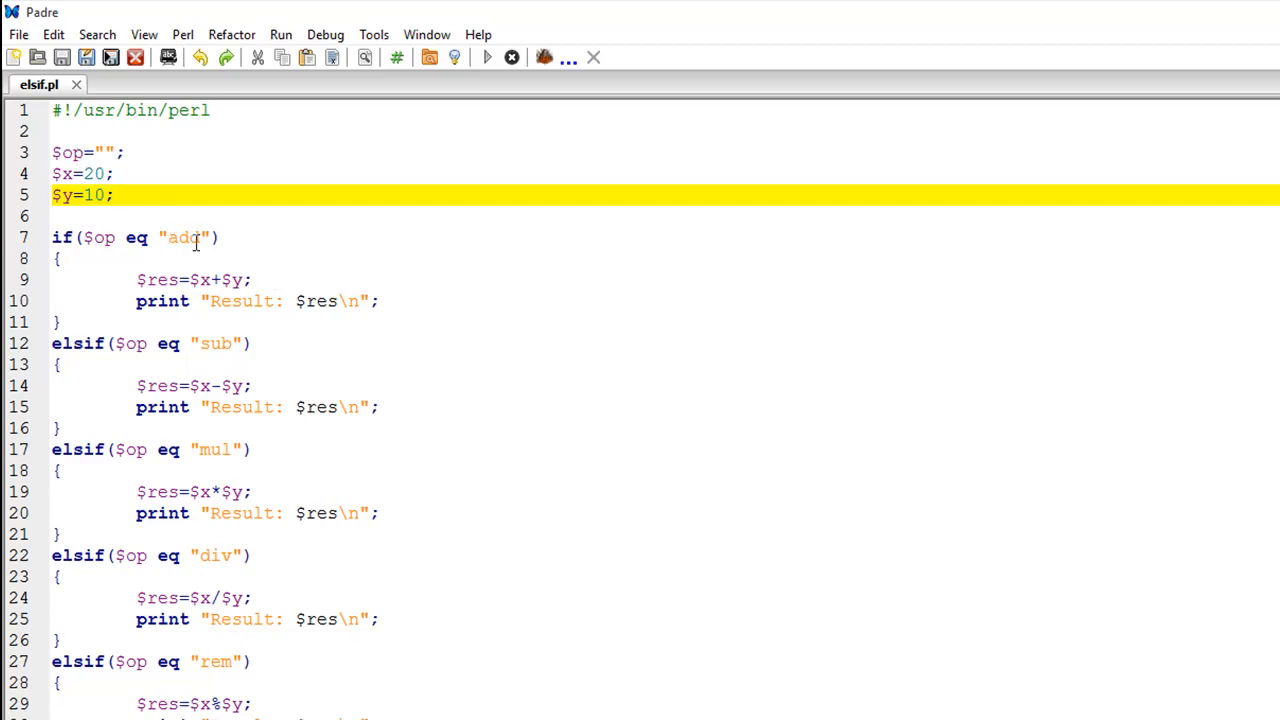
mouse_move(103, 237)
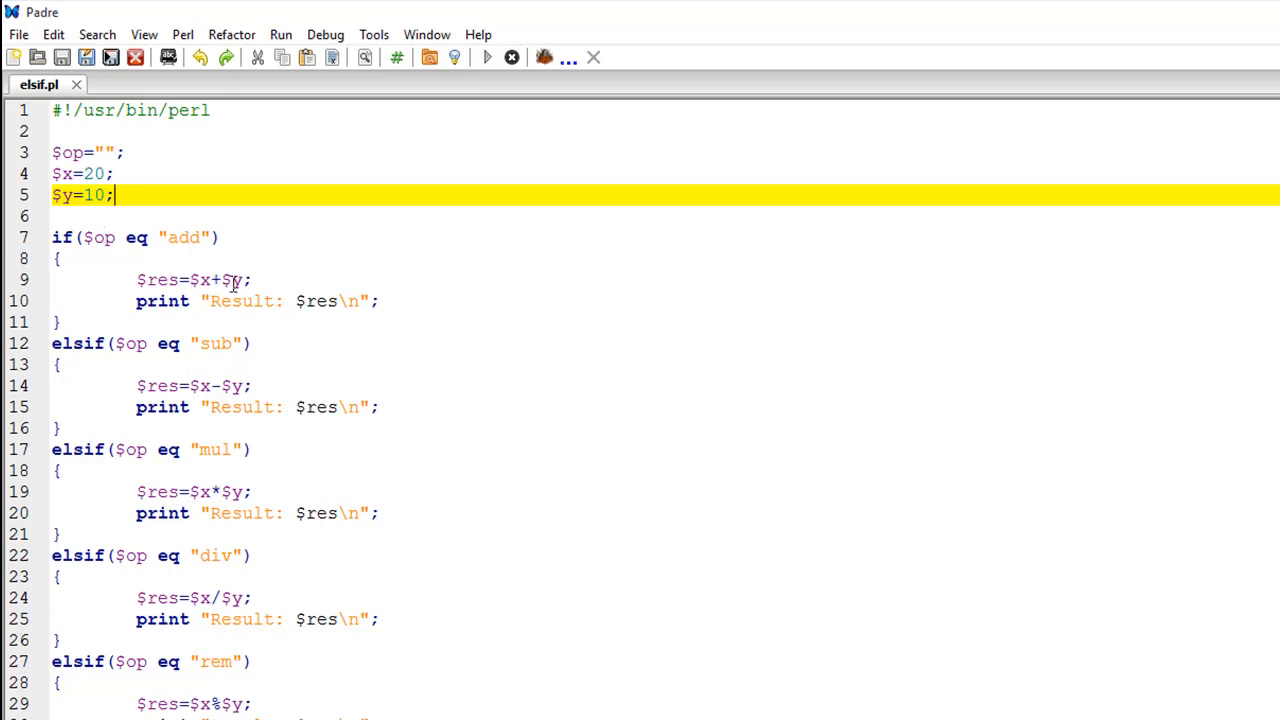
mouse_move(162, 270)
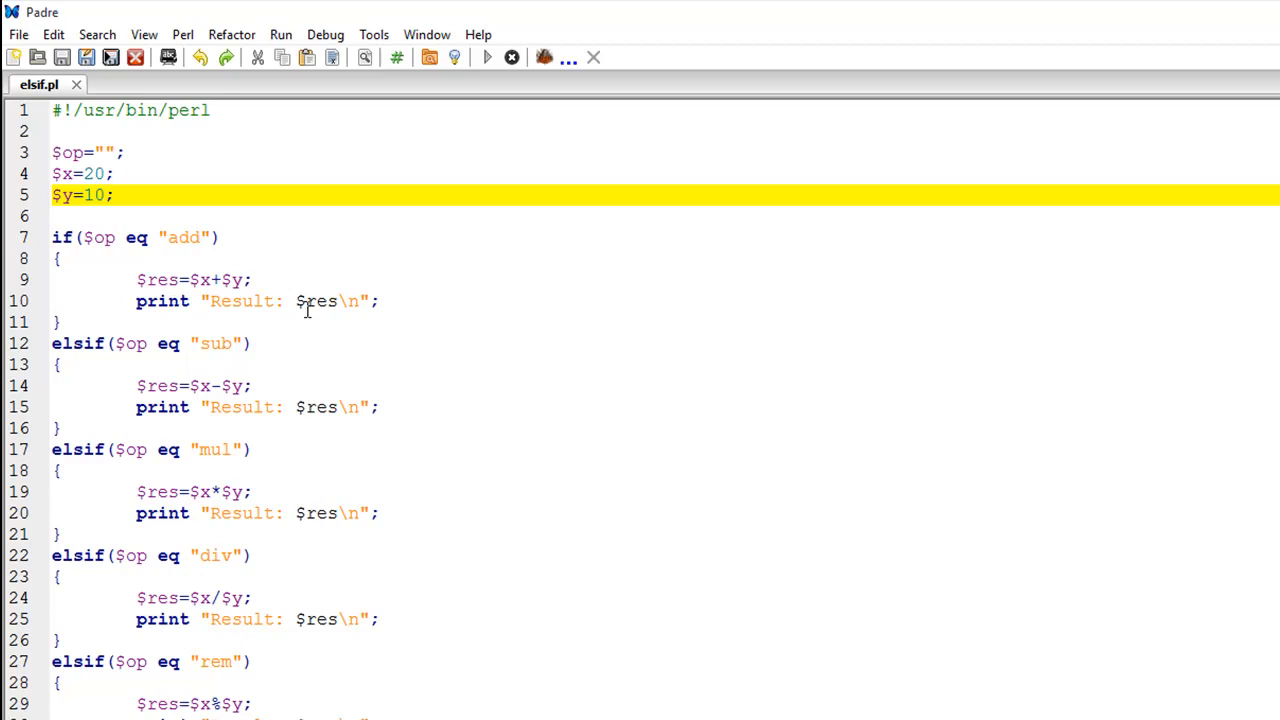
mouse_move(183, 254)
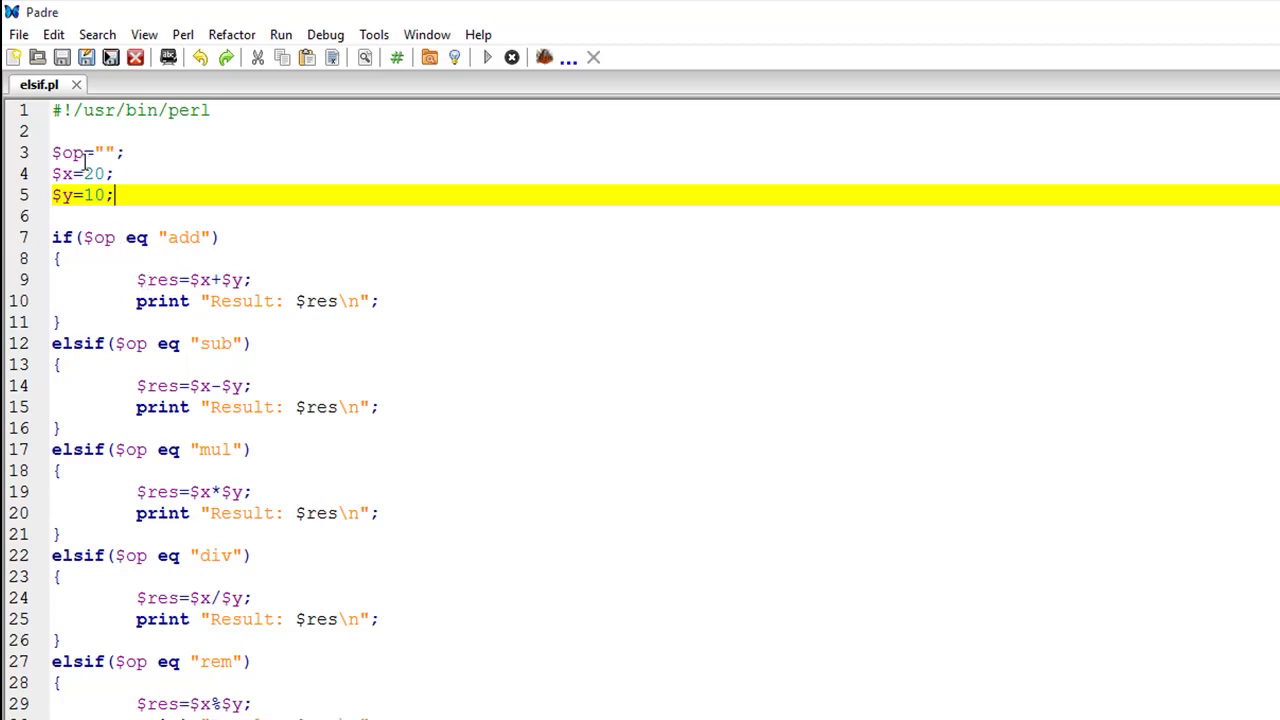
mouse_move(193, 248)
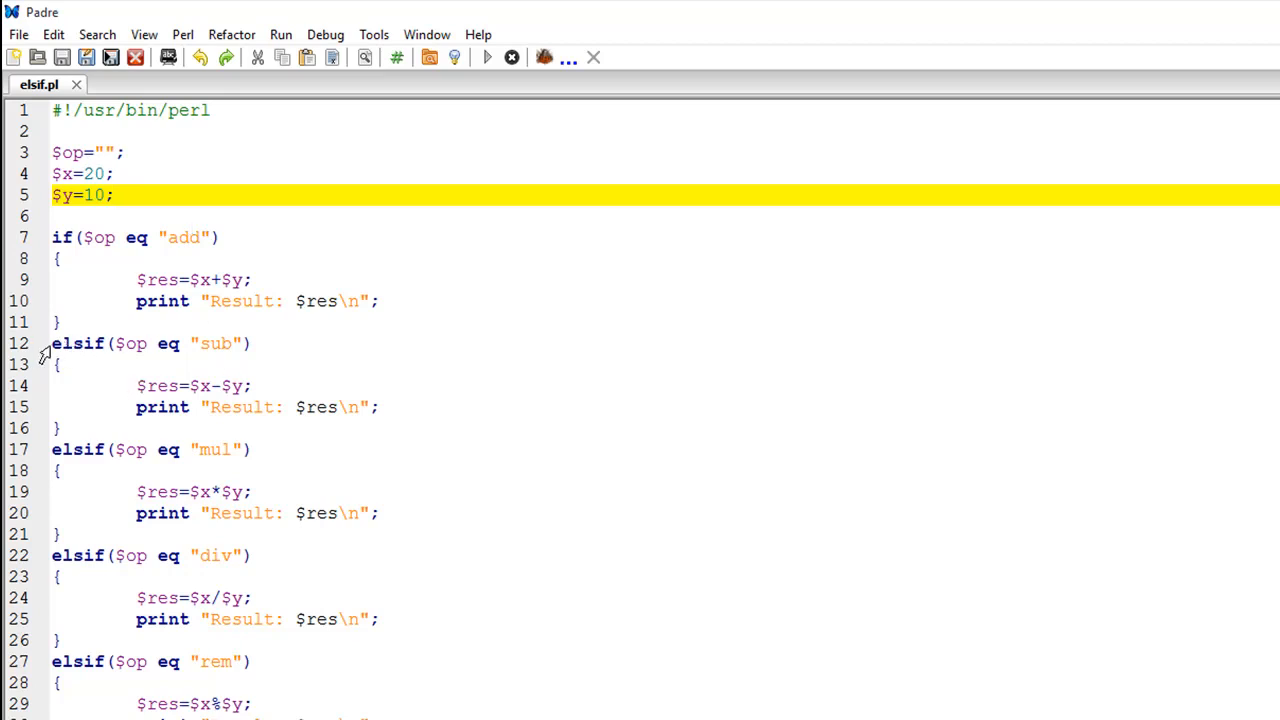
mouse_move(121, 267)
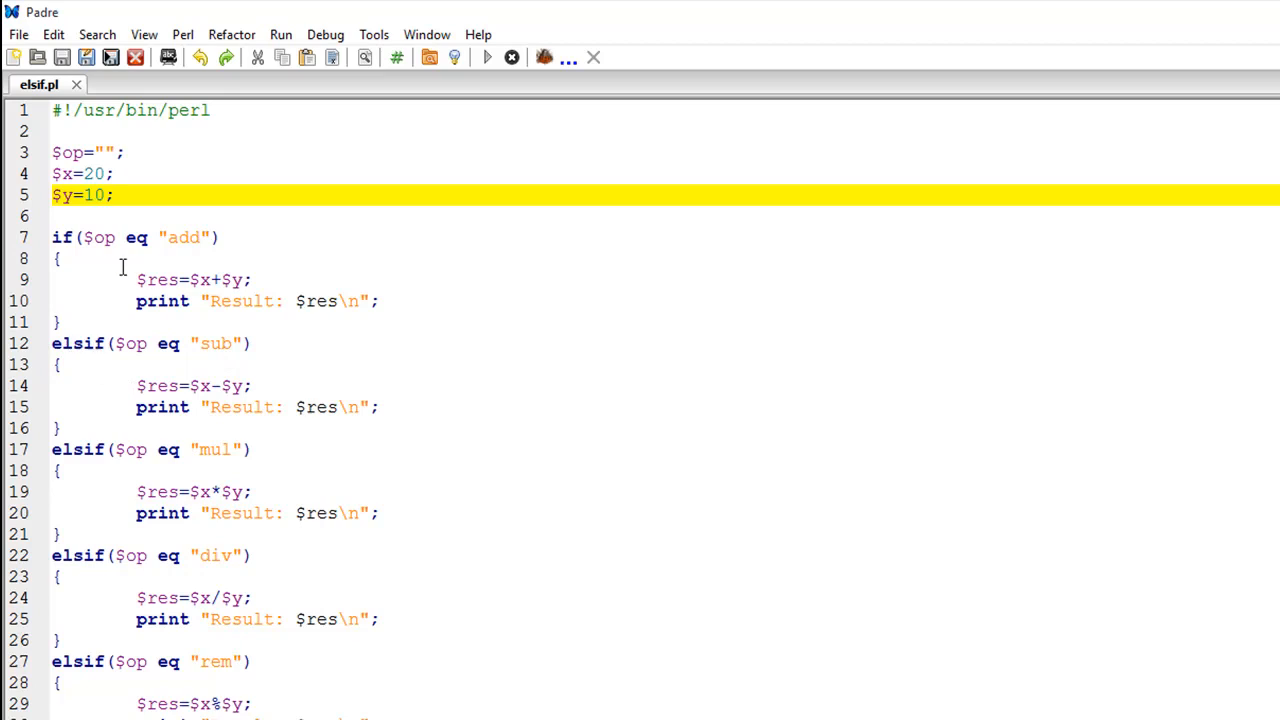
mouse_move(178, 343)
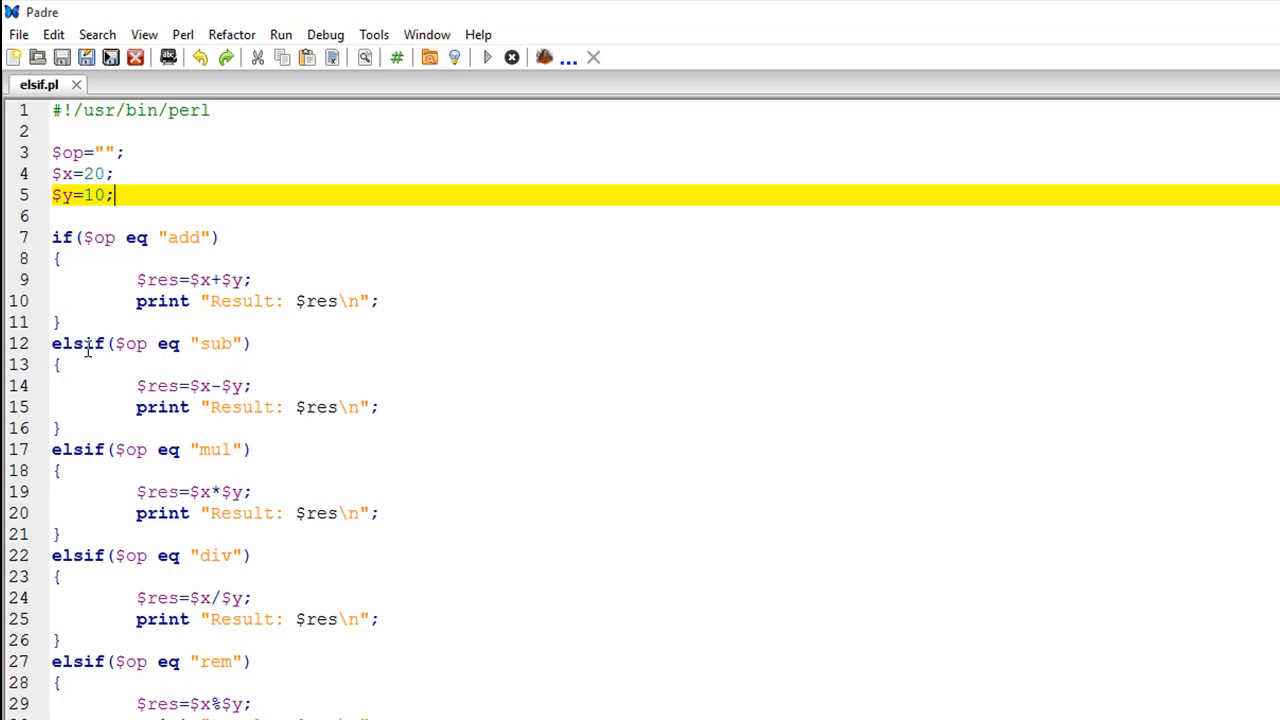
mouse_move(167, 360)
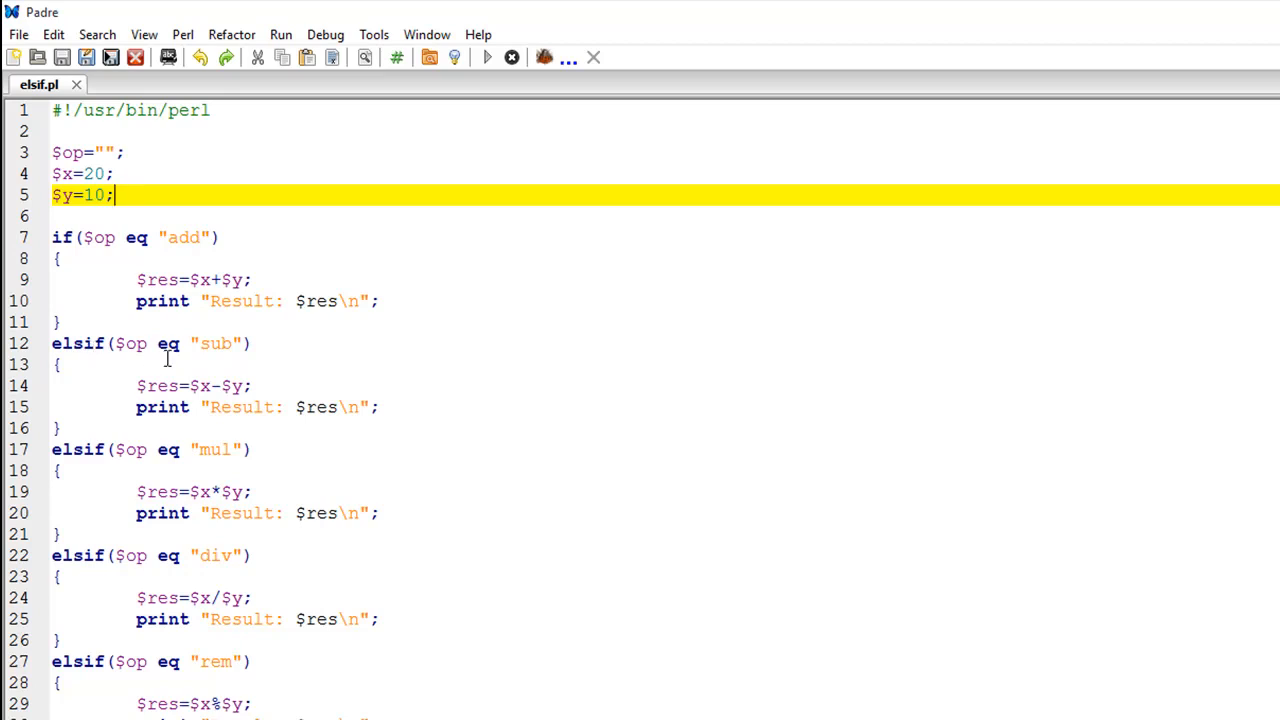
mouse_move(190, 619)
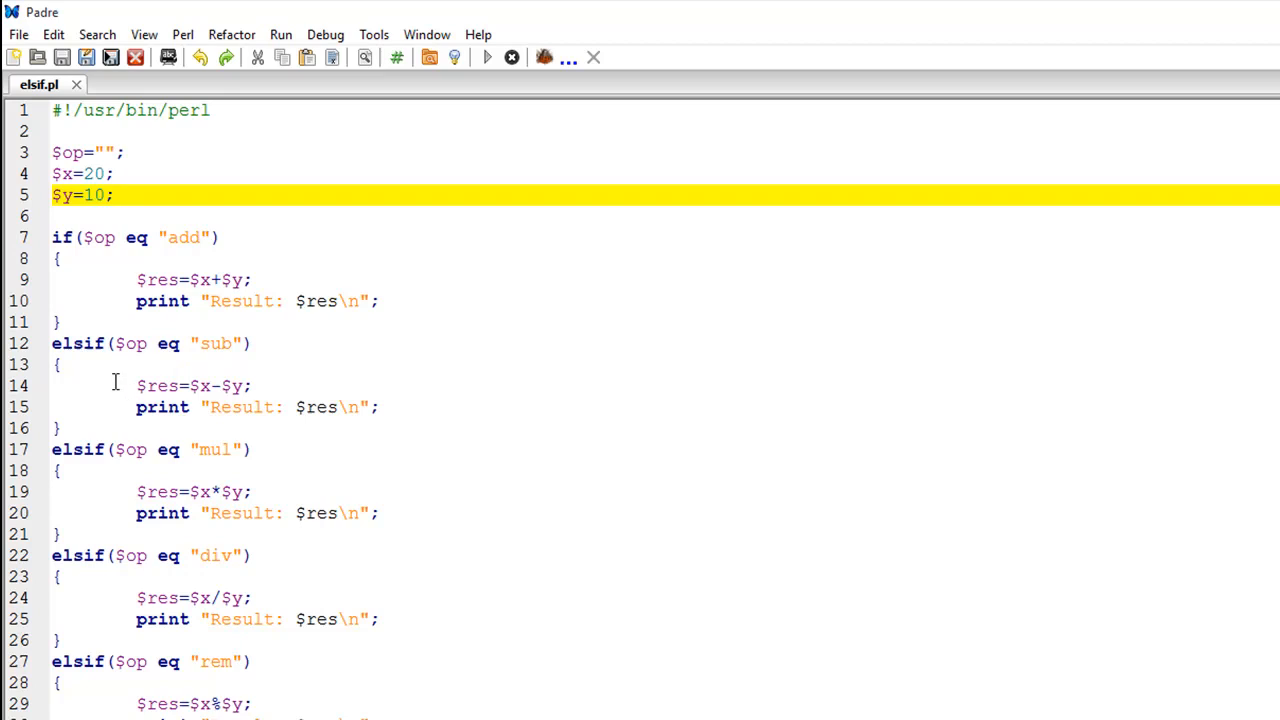
mouse_move(108, 365)
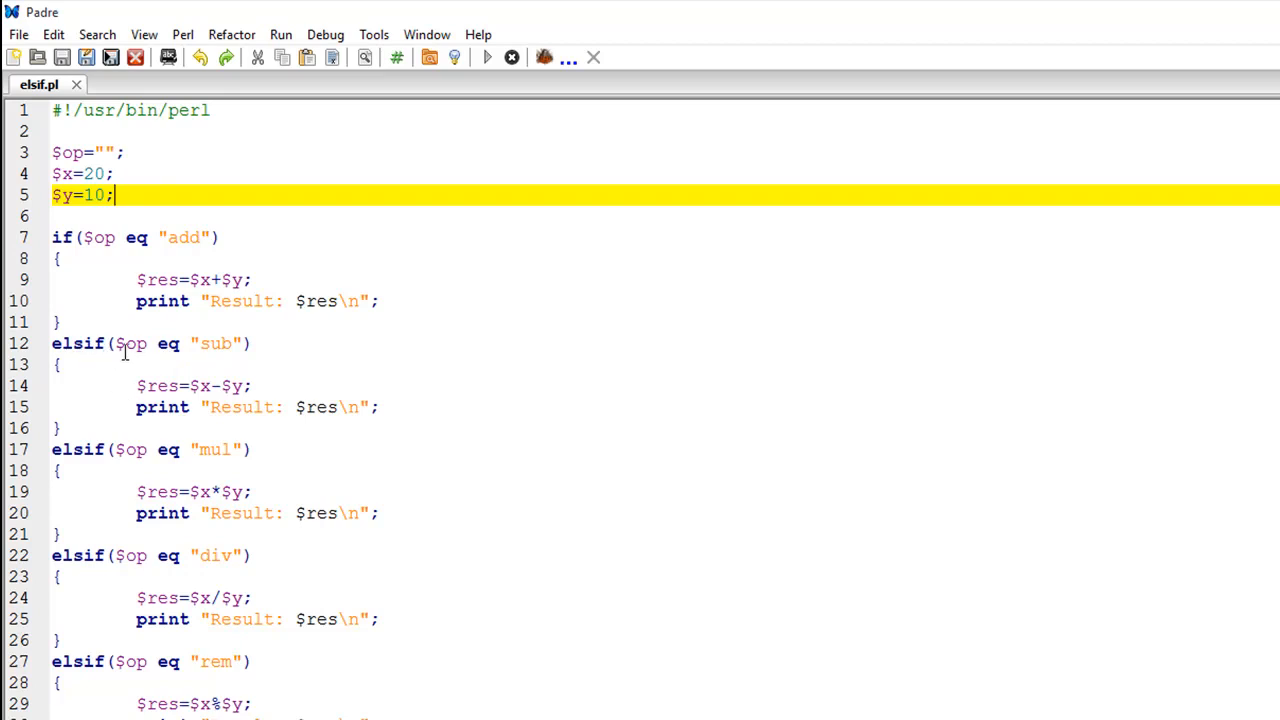
mouse_move(166, 344)
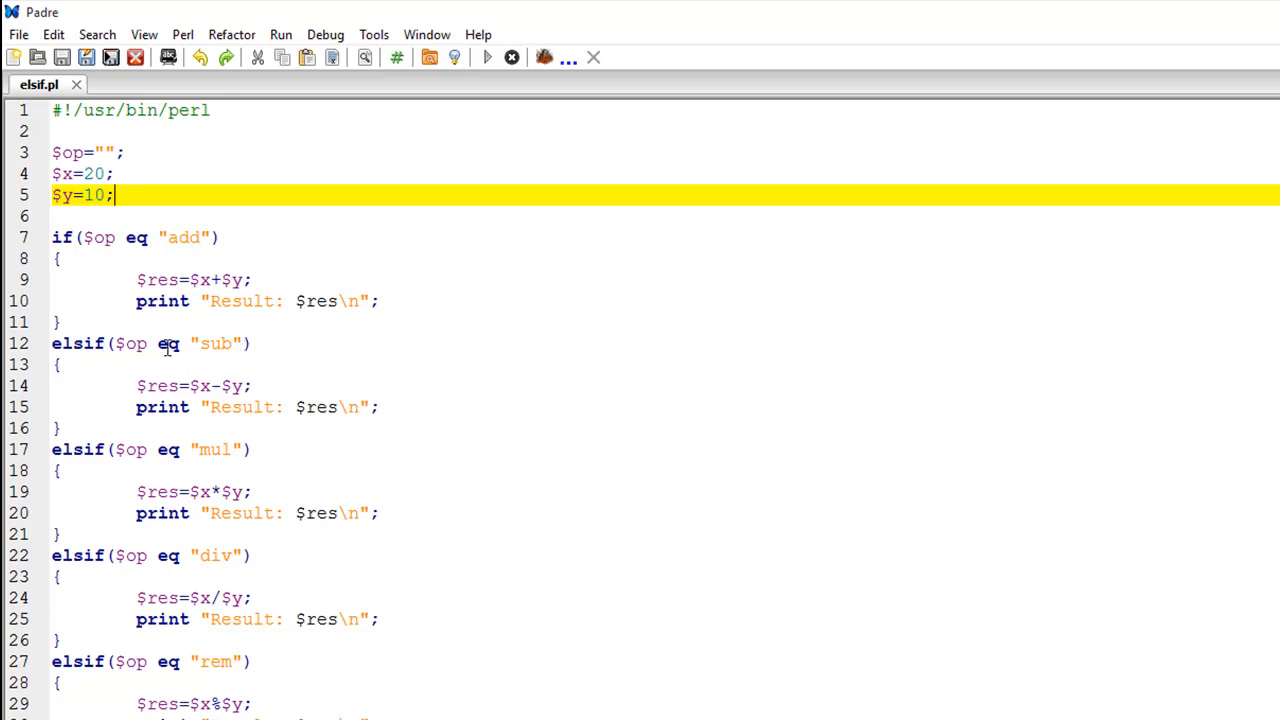
mouse_move(82, 357)
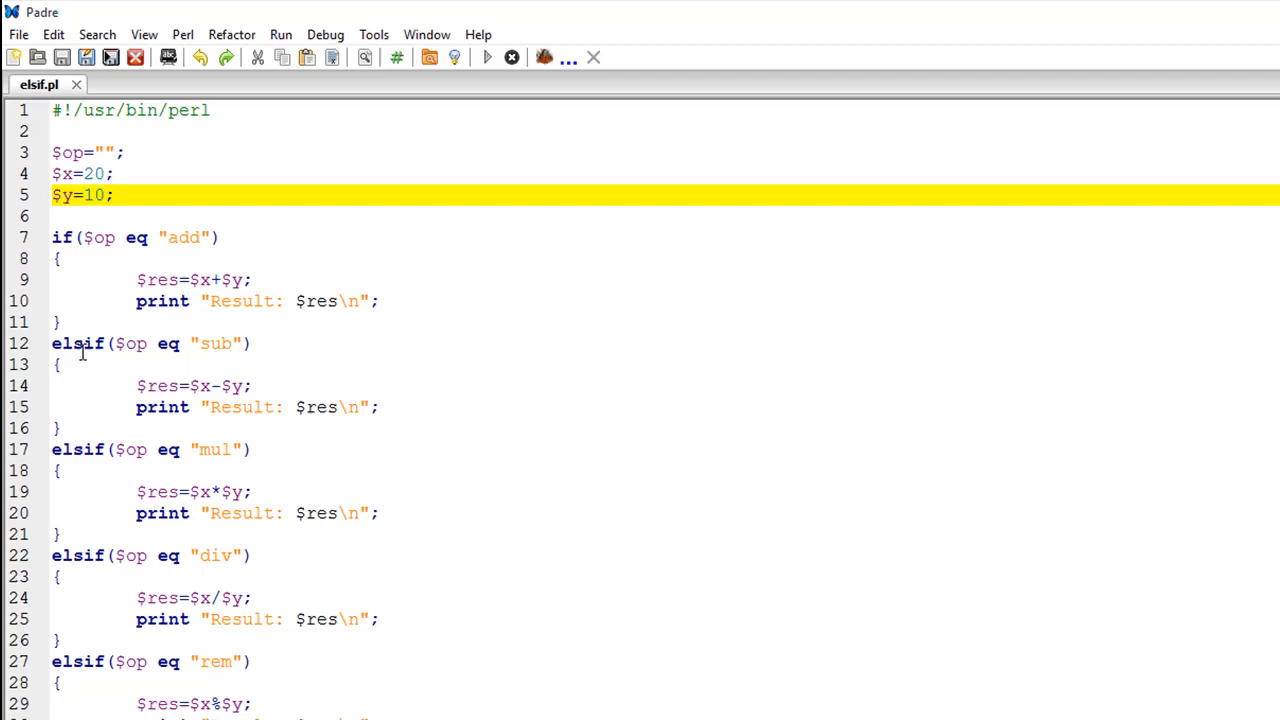
mouse_move(102, 358)
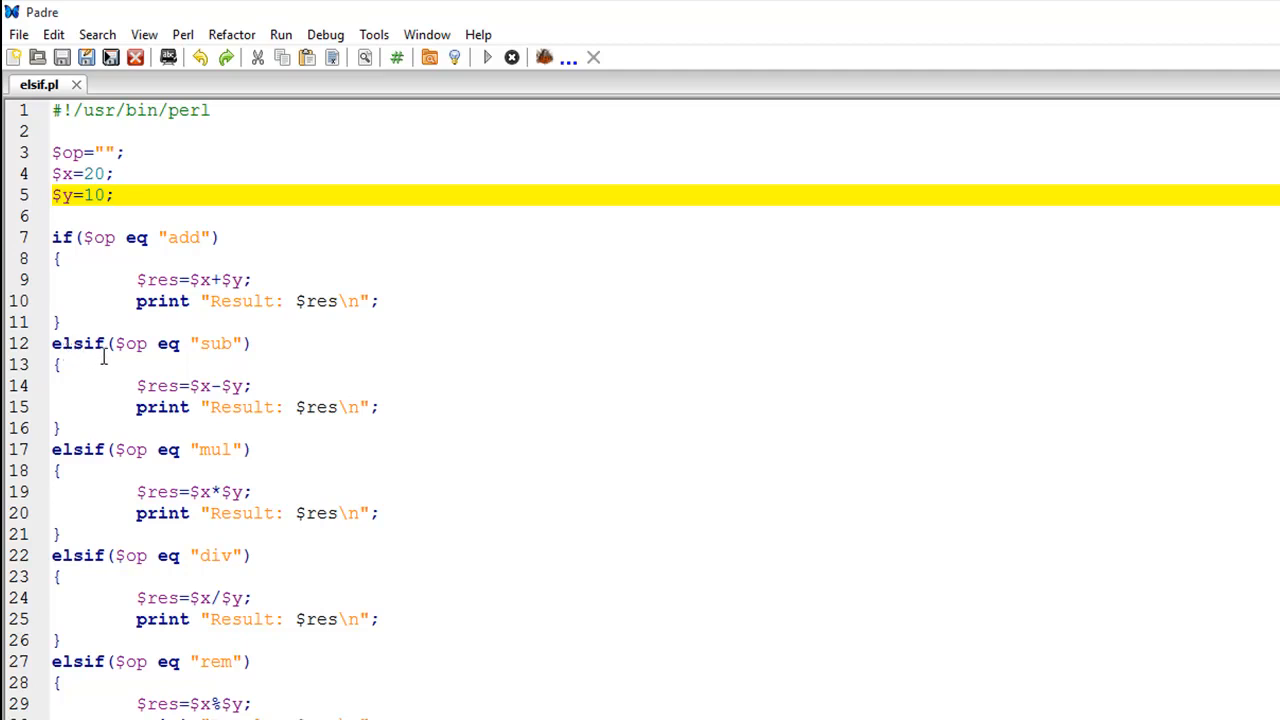
mouse_move(127, 360)
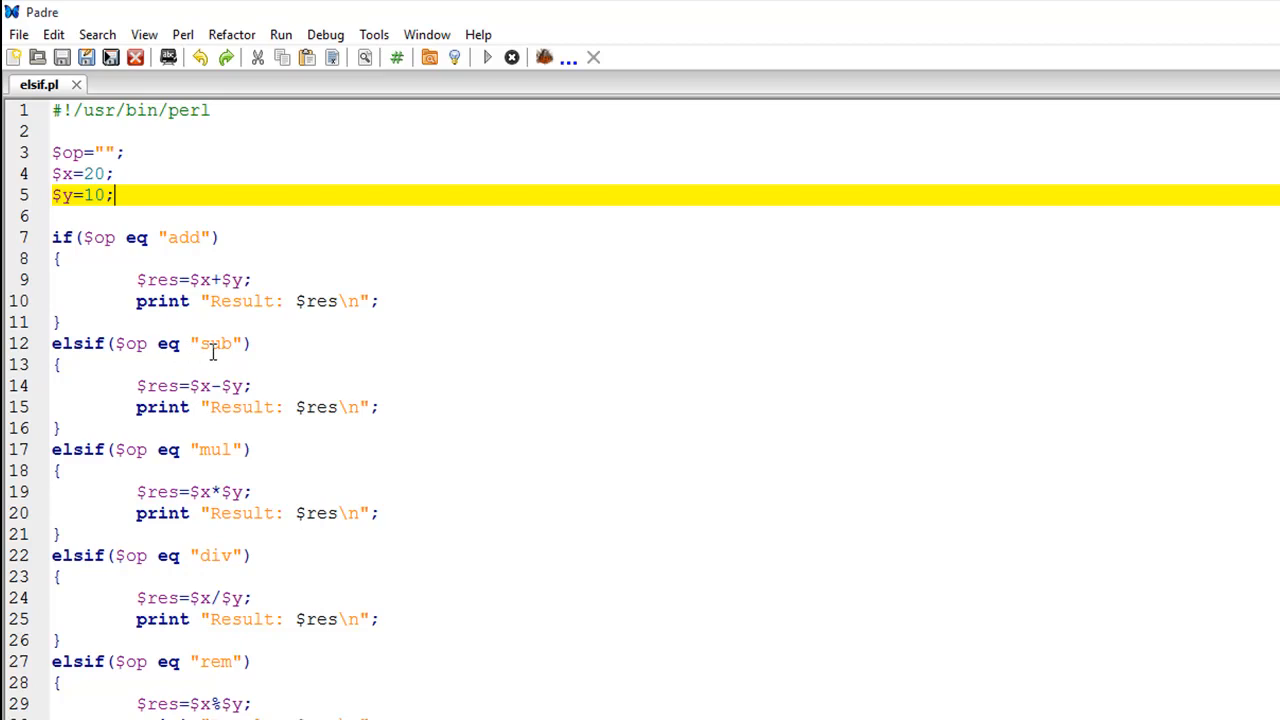
mouse_move(226, 408)
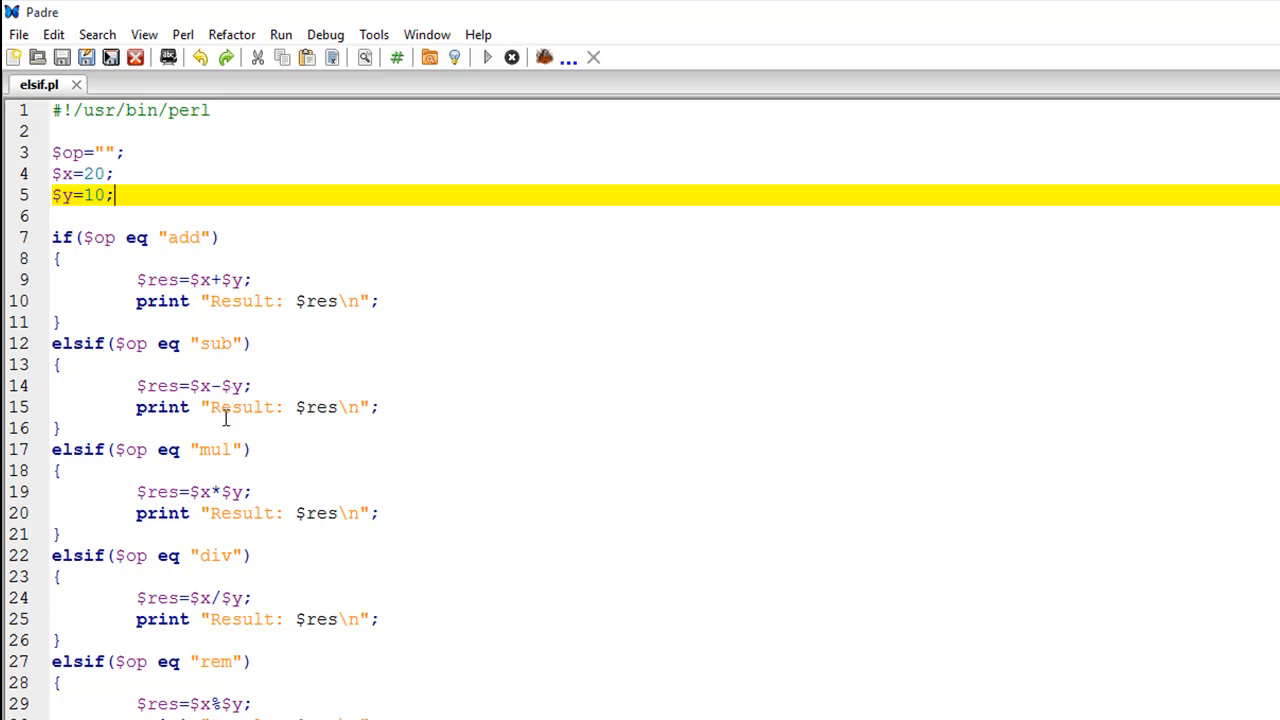
mouse_move(160, 408)
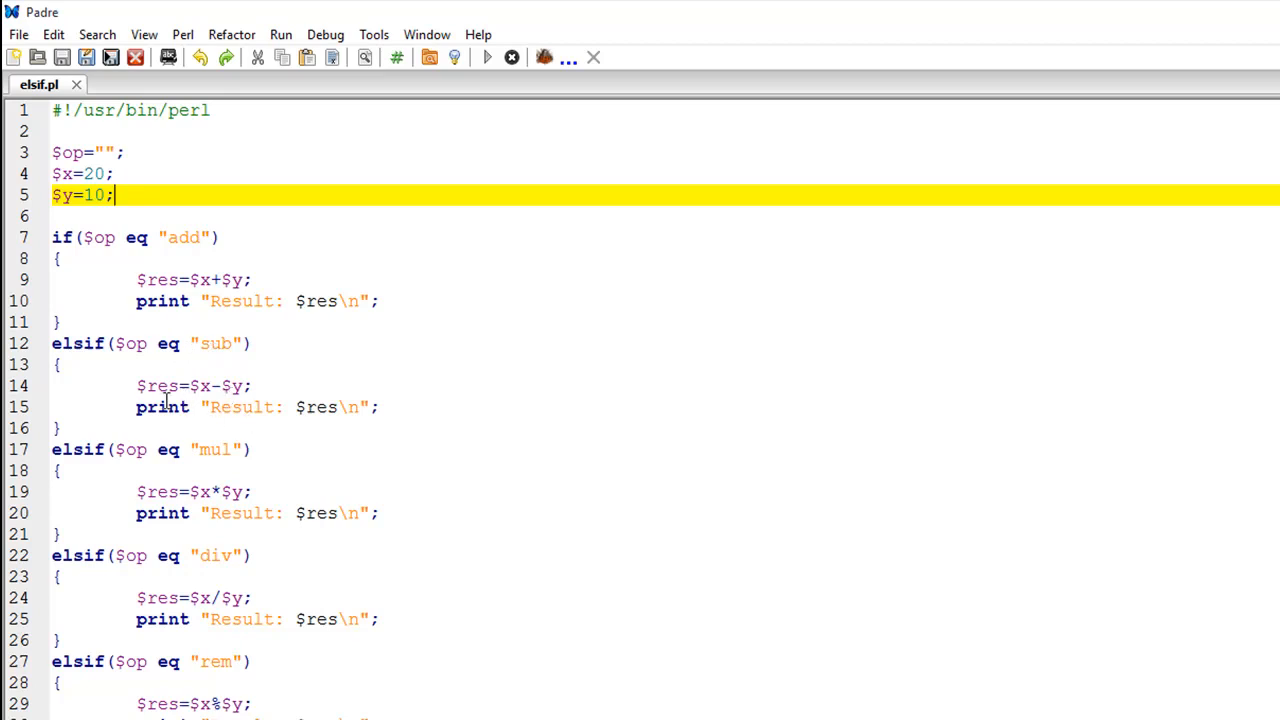
mouse_move(258, 428)
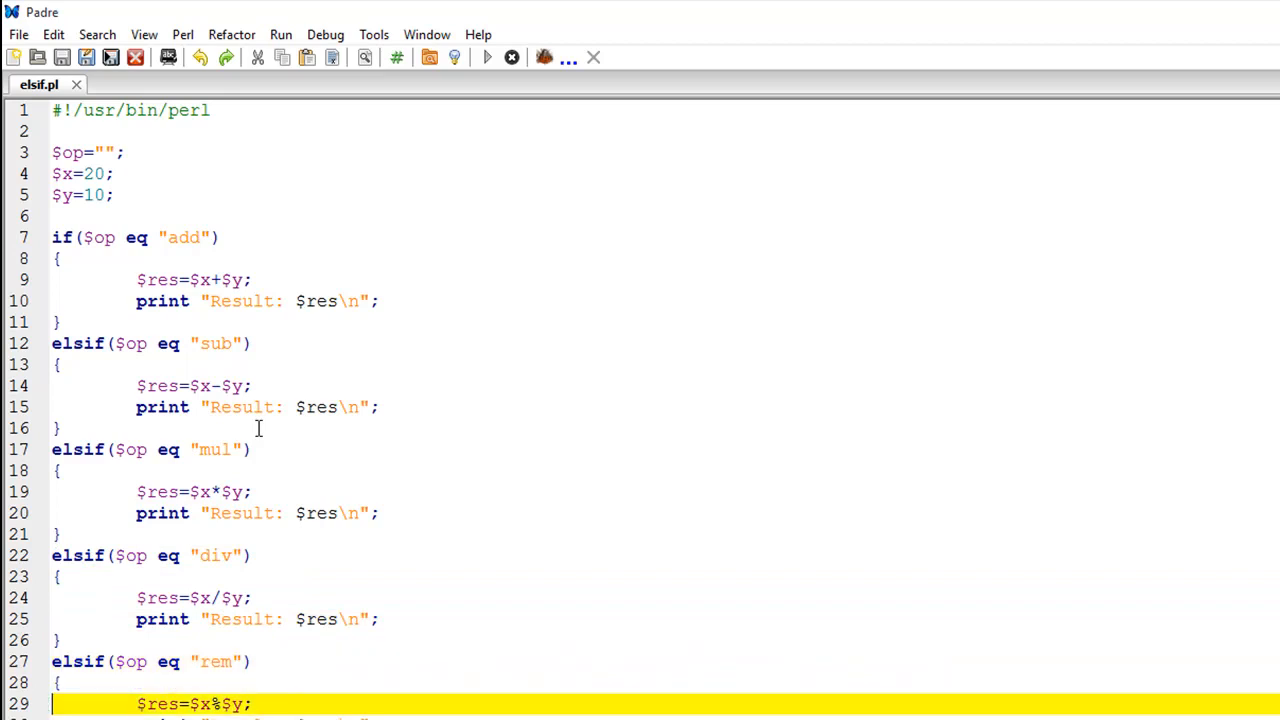
- Fill the empty $op value with "add", run elsif.pl to get Result: 30, and dismiss the console
scroll("down", 3)
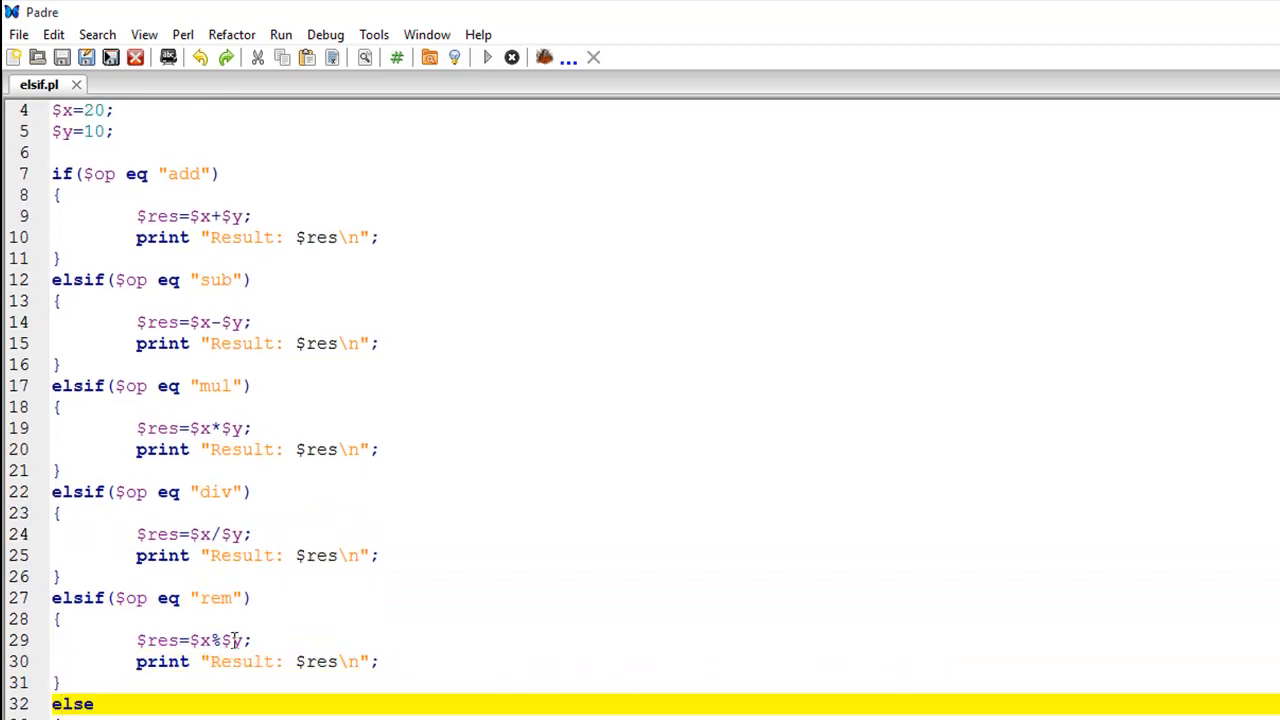
scroll("down", 3)
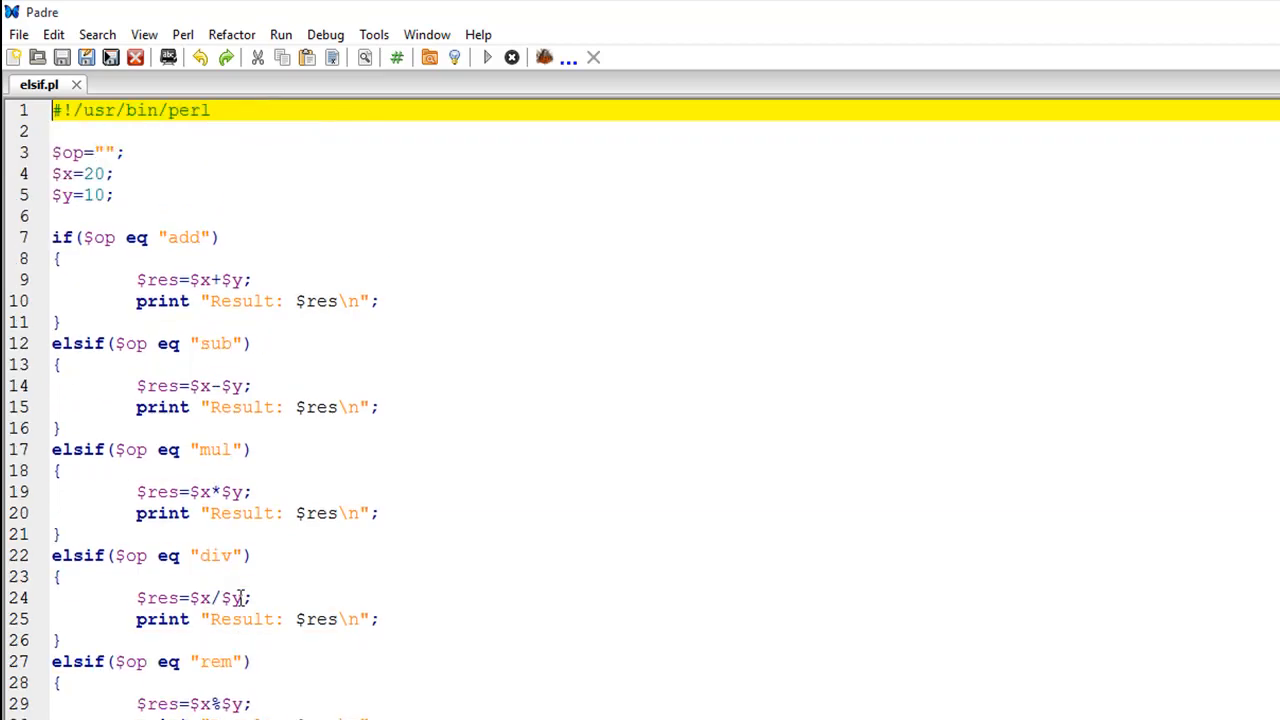
mouse_move(235, 488)
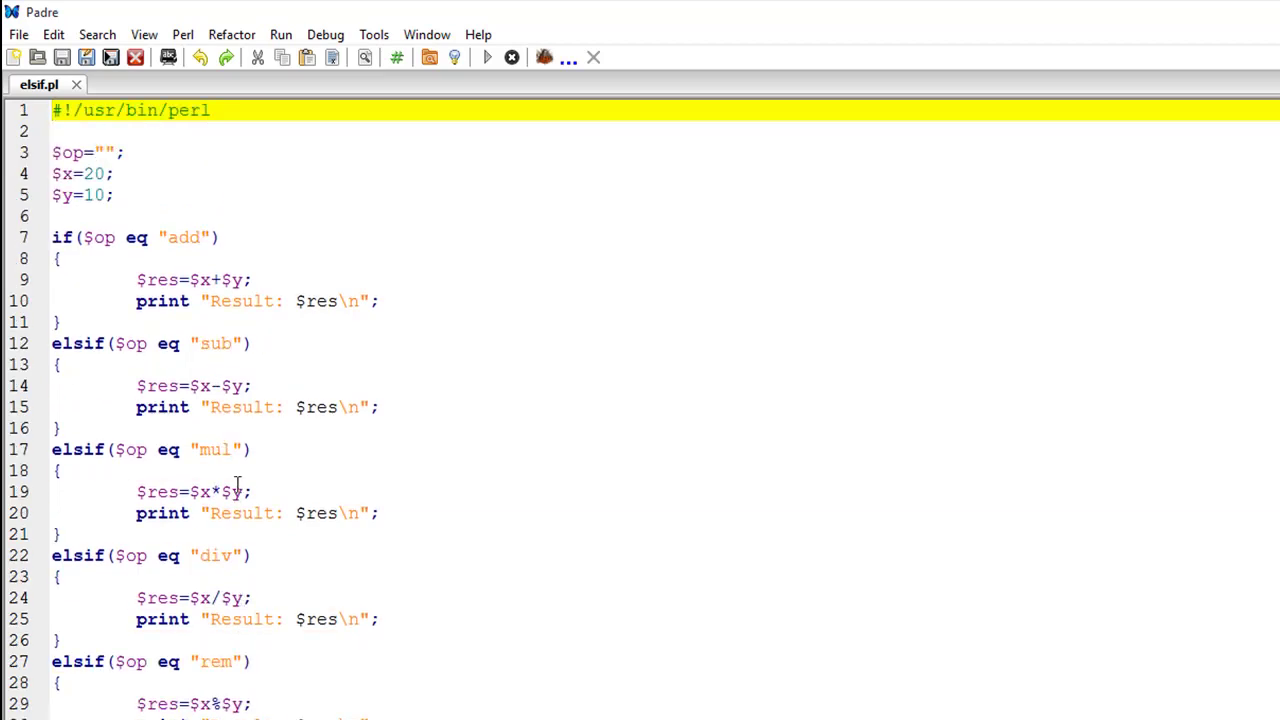
mouse_move(232, 429)
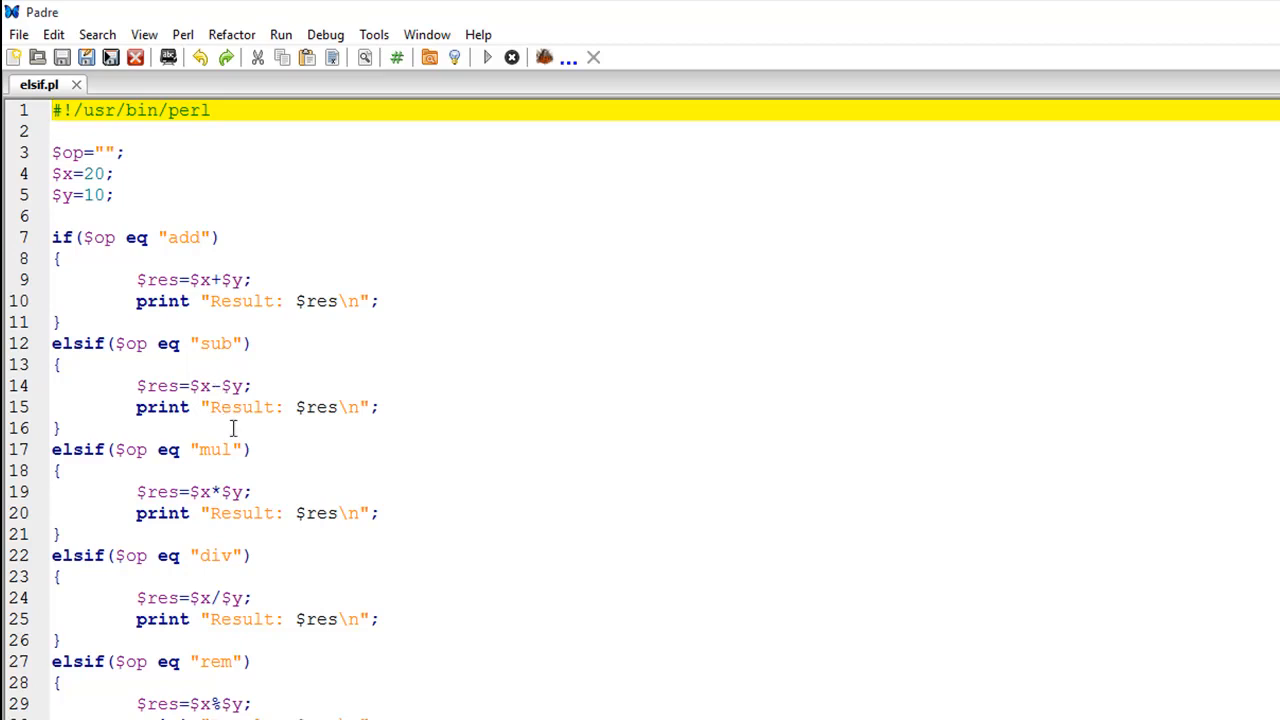
mouse_move(266, 545)
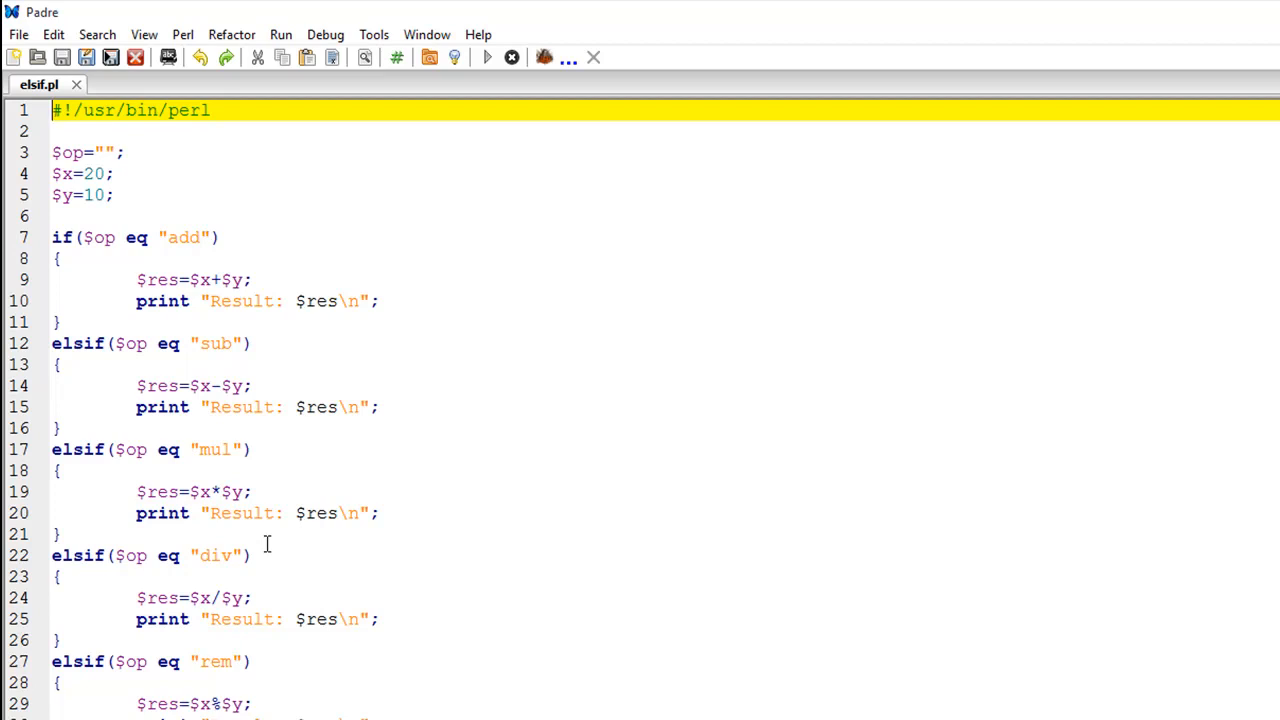
left_click(479, 57)
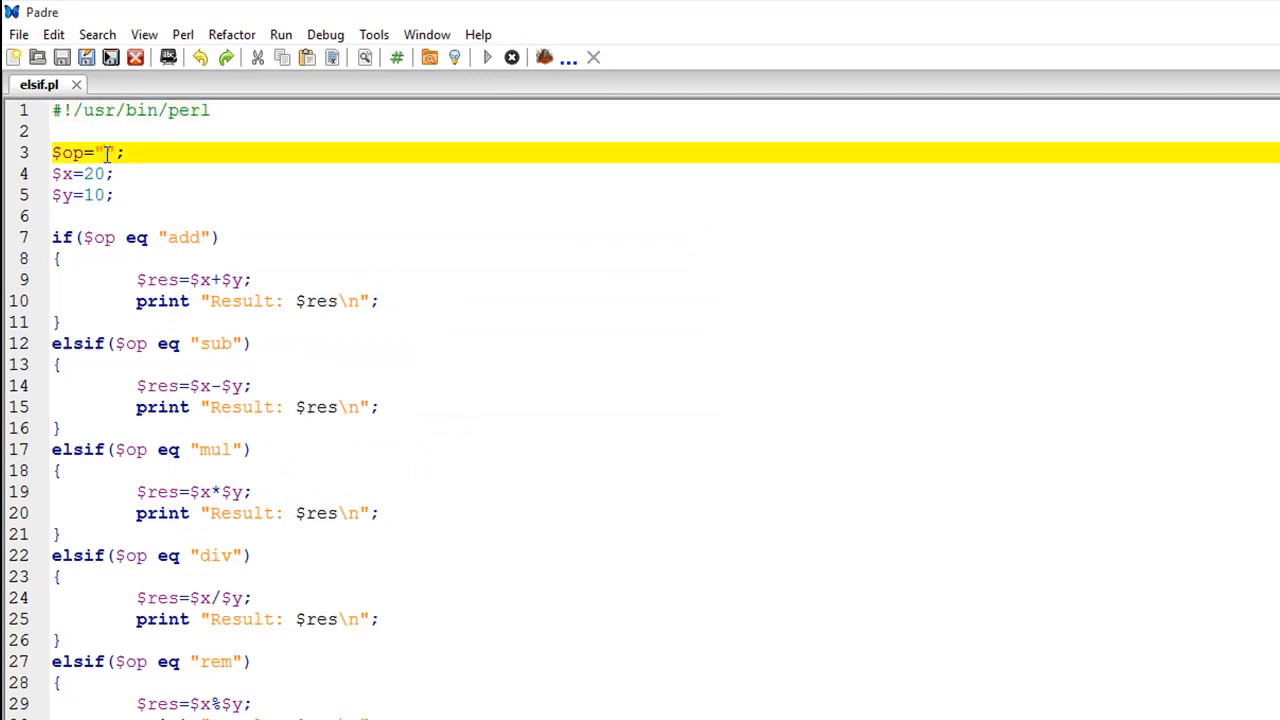
type("add")
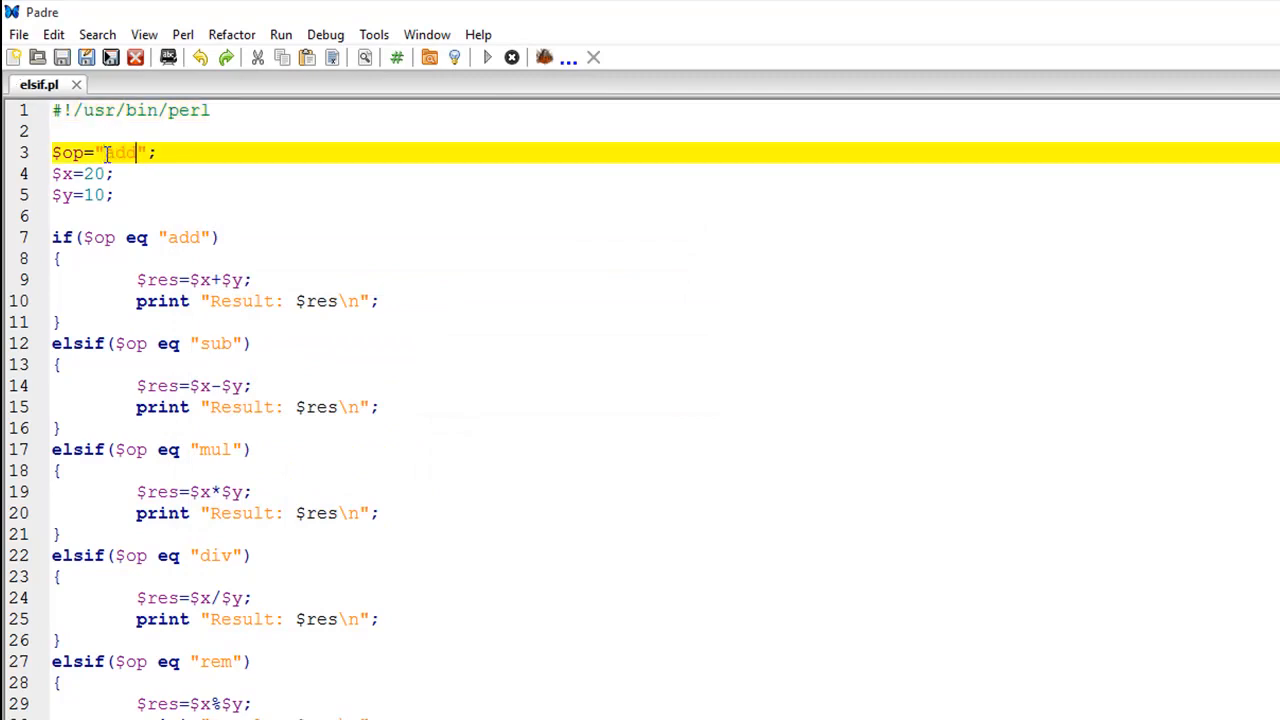
left_click(486, 57)
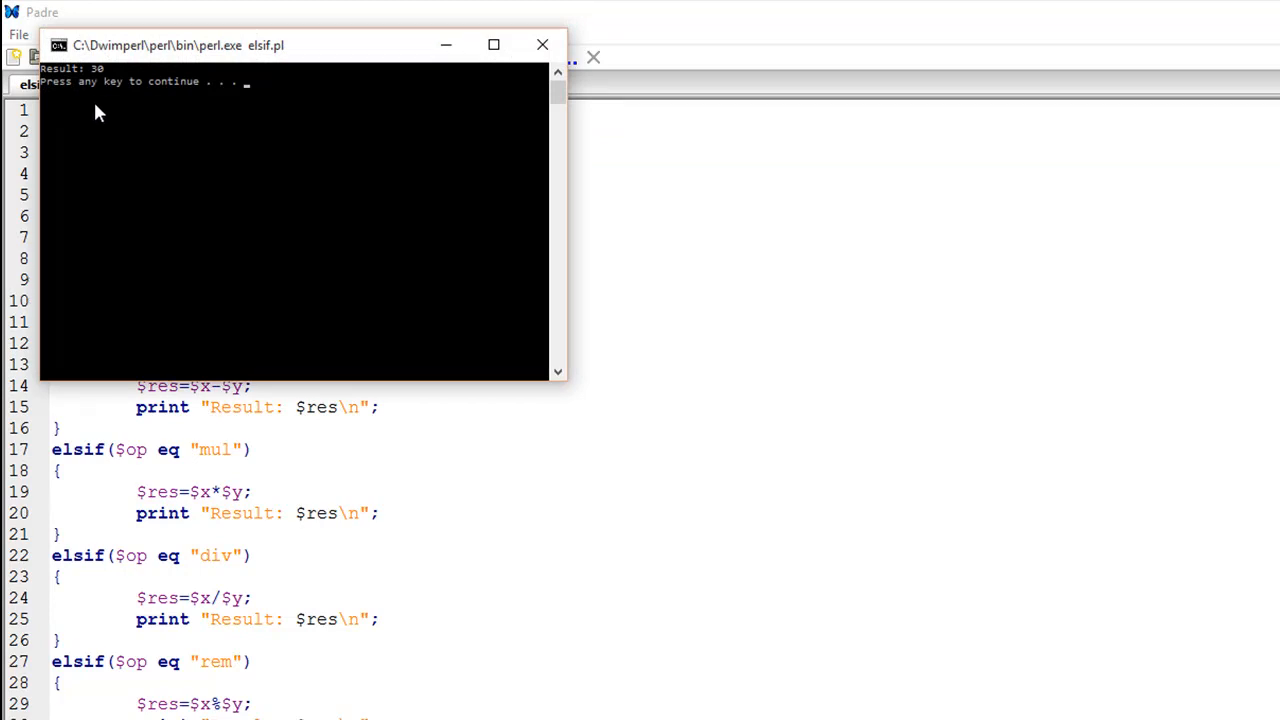
key("enter")
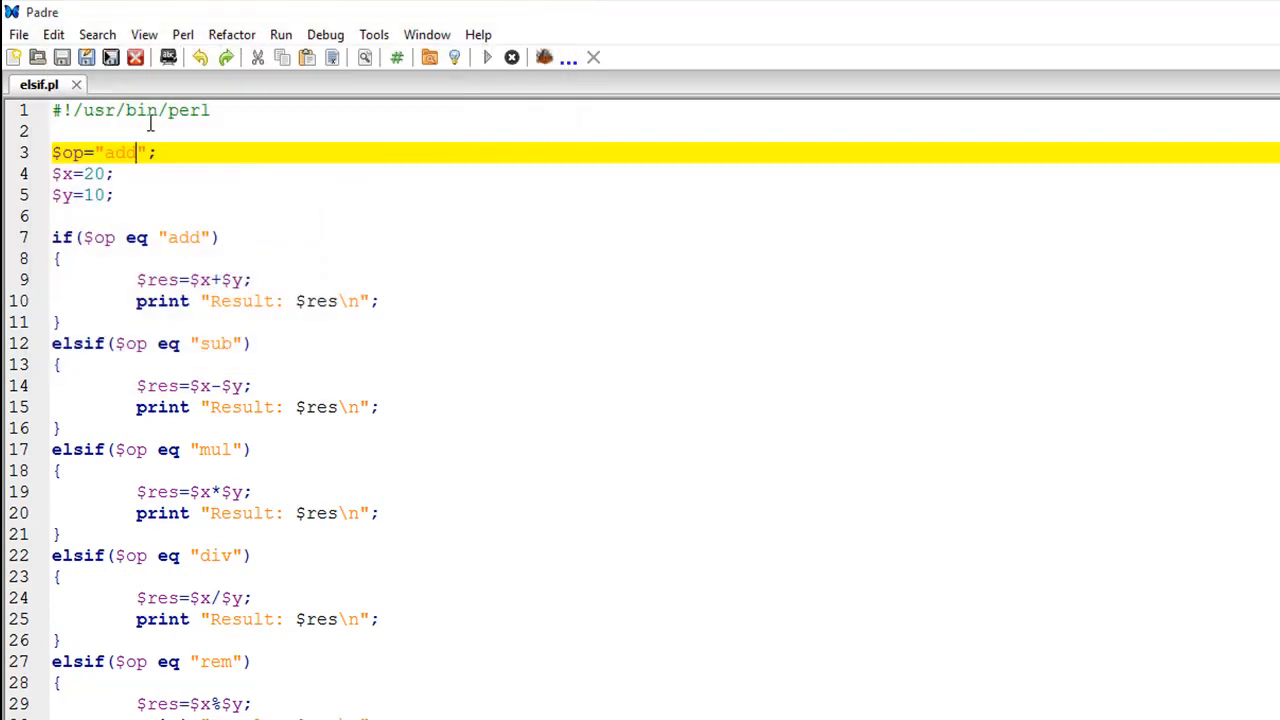
- Change $op to "mul", save elsif.pl, and run it
type("mul")
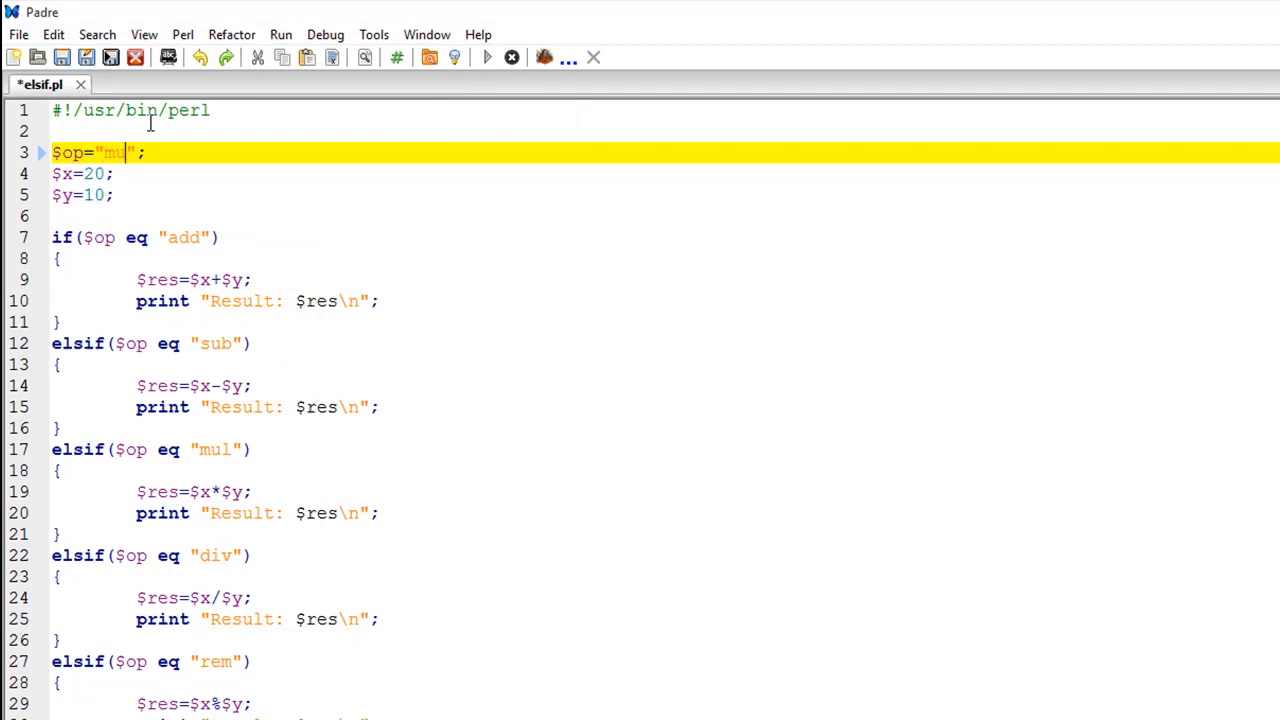
key("ctrl+s")
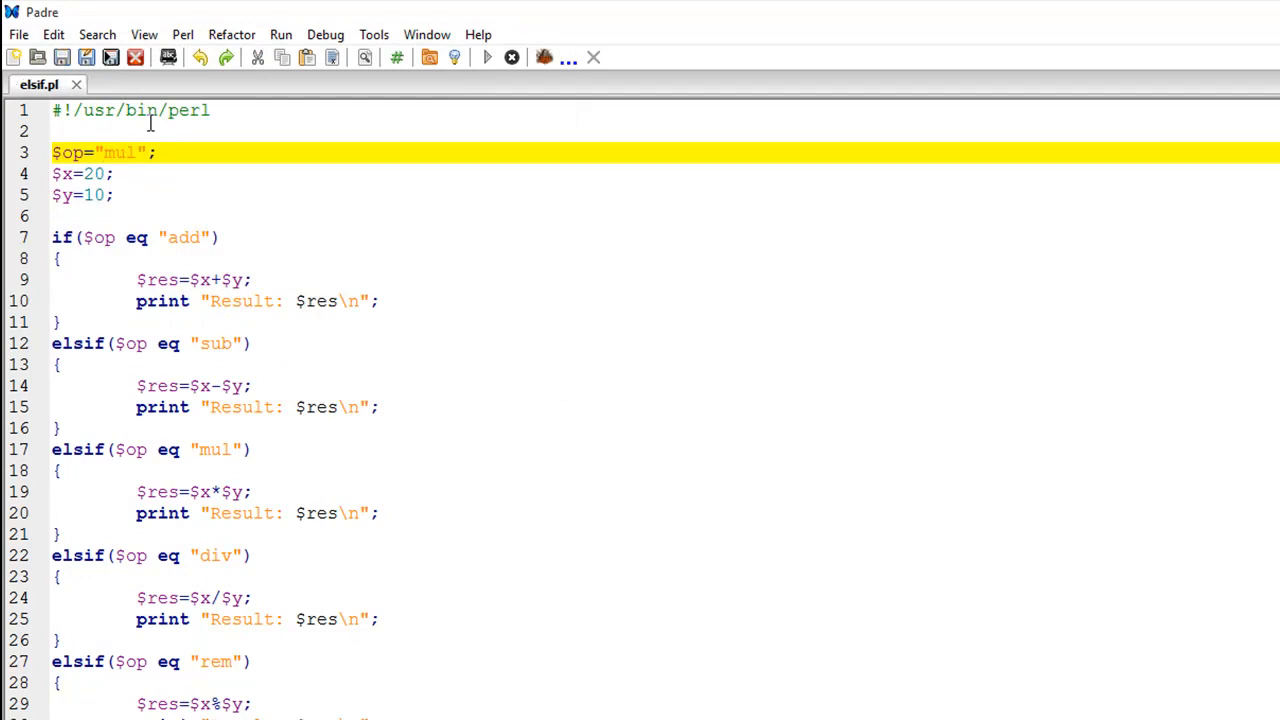
left_click(486, 57)
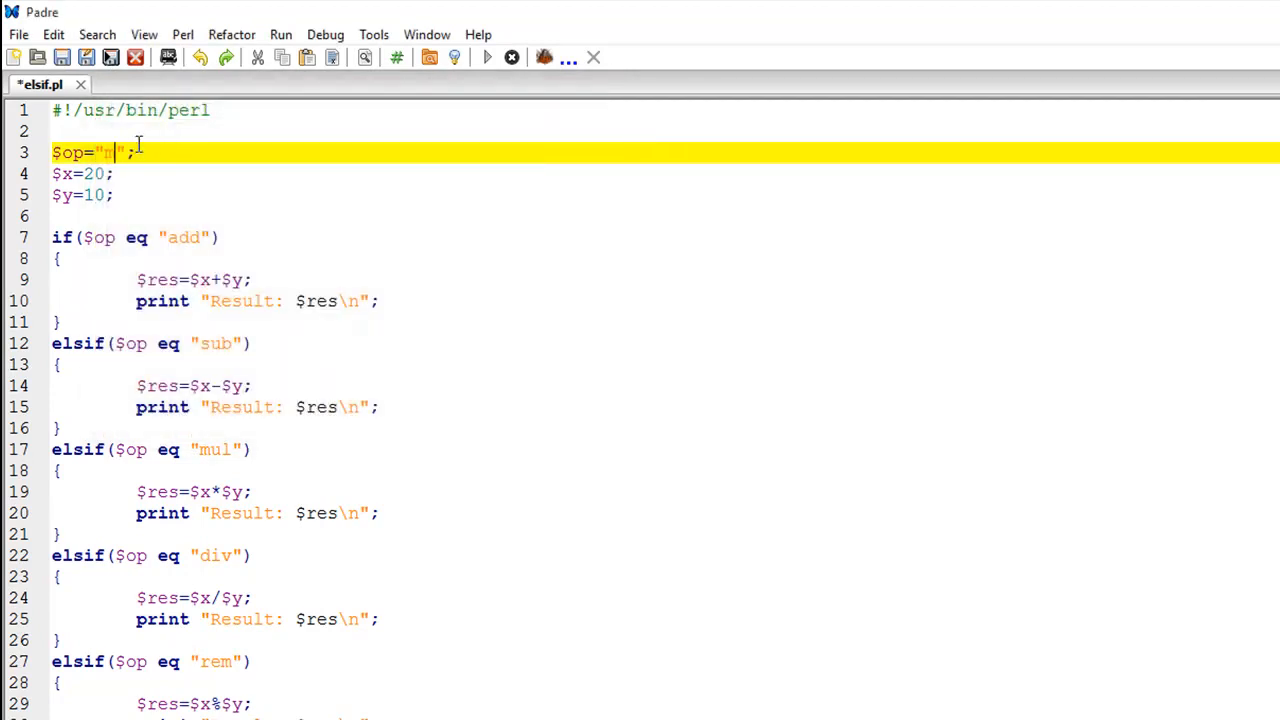
- Change $op to "rem", run the script to get Result: 0, and close the console
type("em")
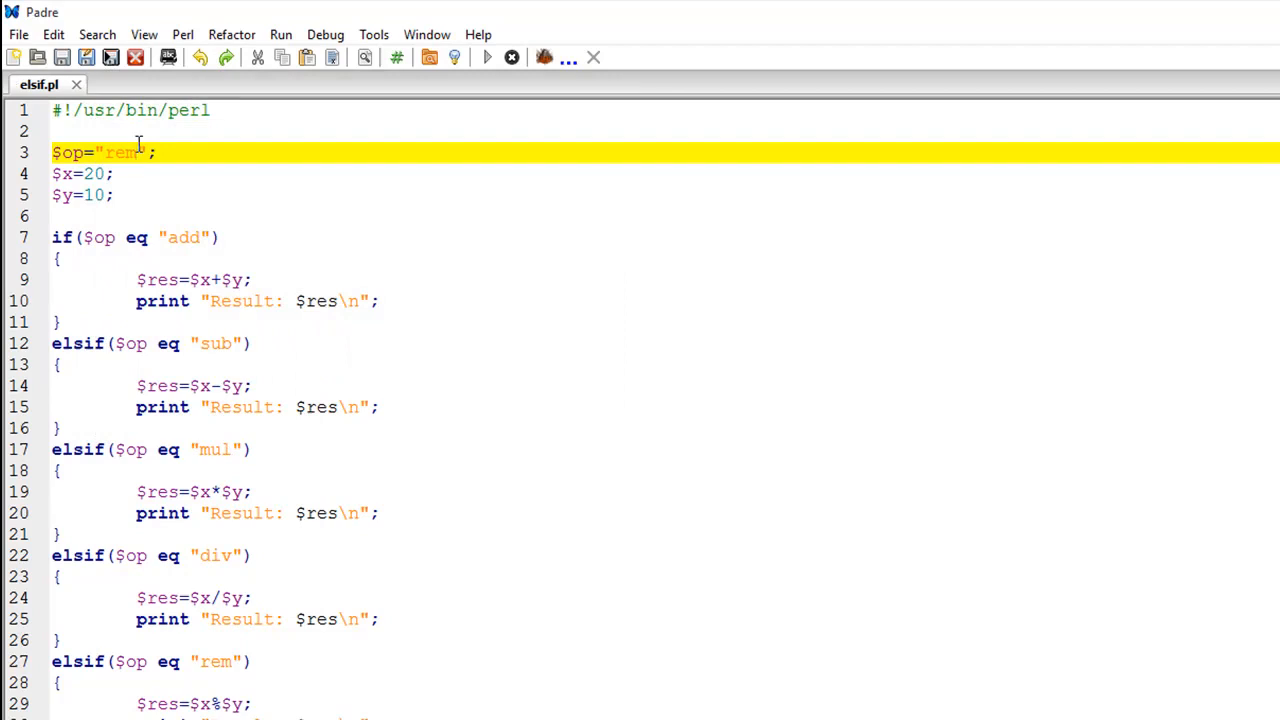
left_click(482, 57)
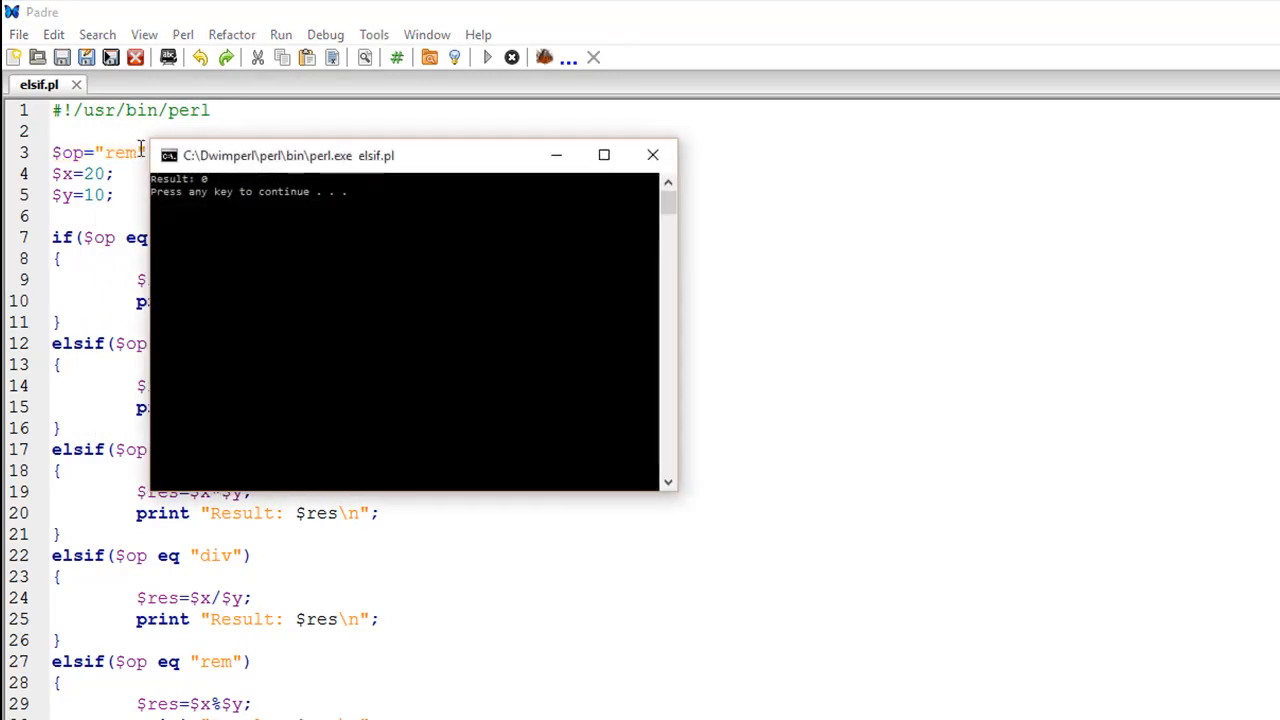
left_click(652, 155)
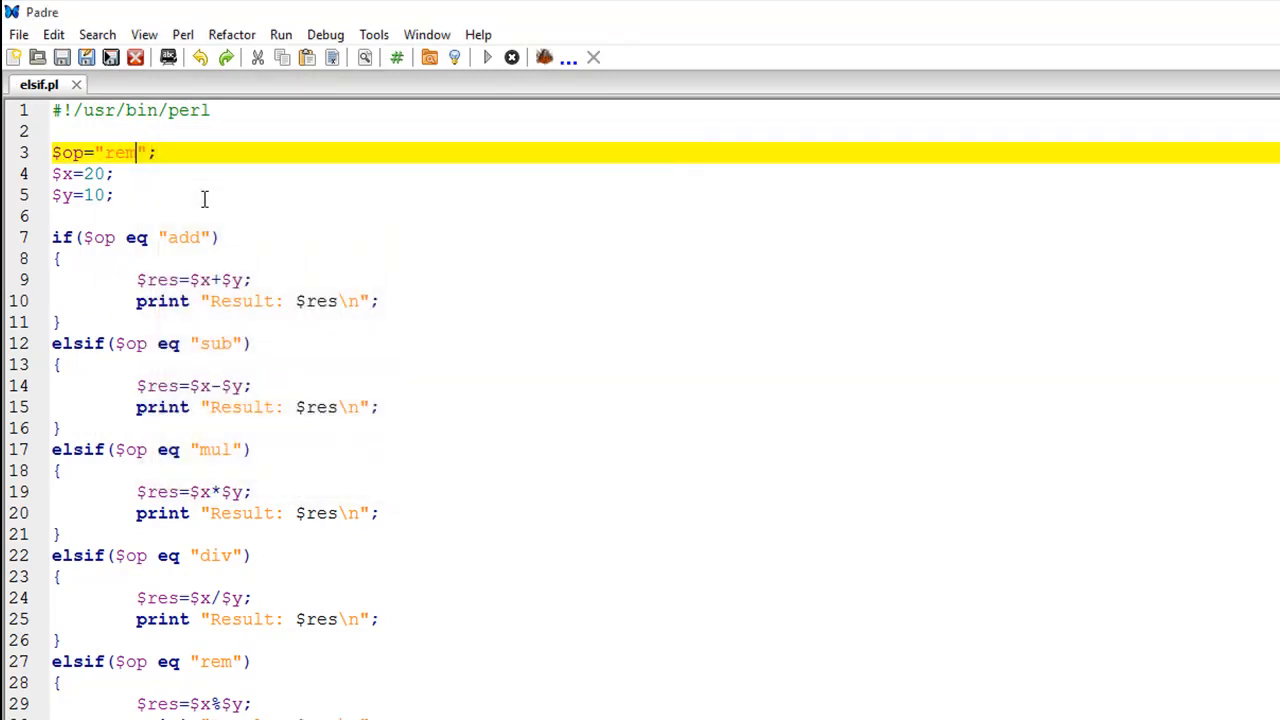